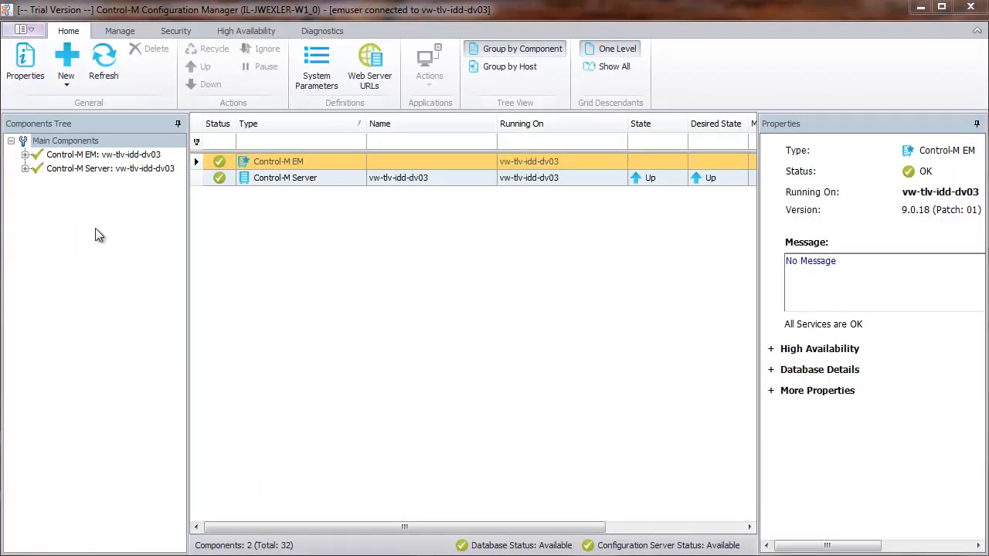
Open the MFT B2B window from the Manage ribbon tab.
left_click(111, 169)
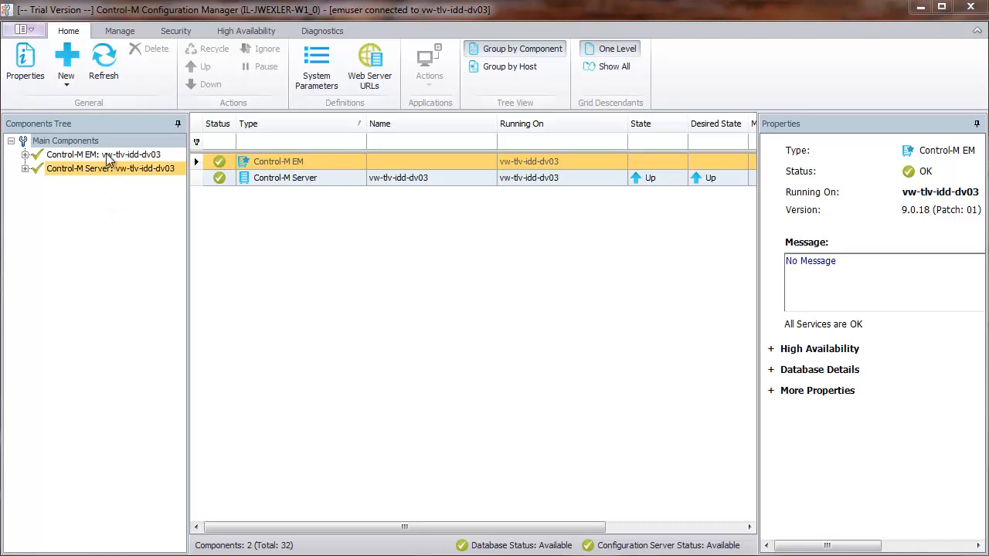
left_click(120, 30)
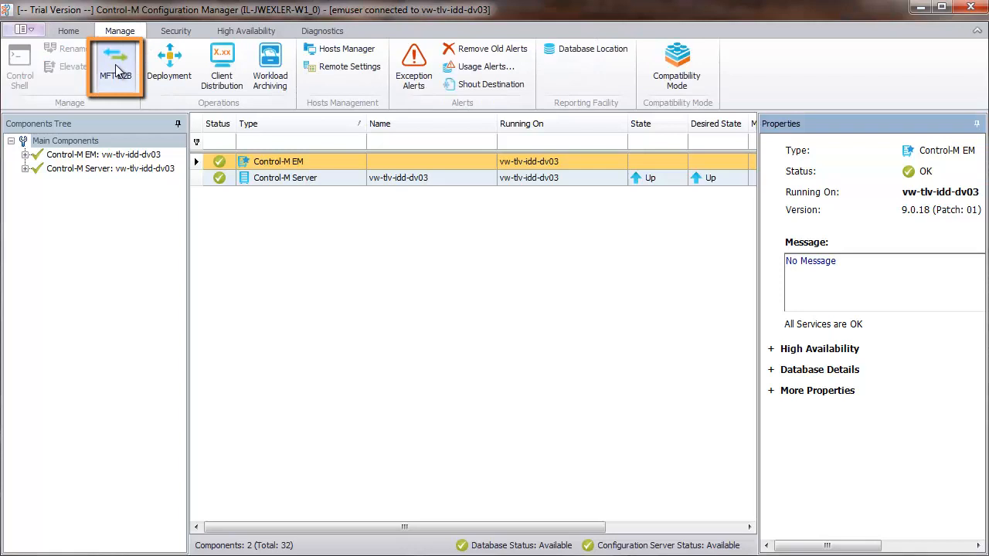
left_click(116, 61)
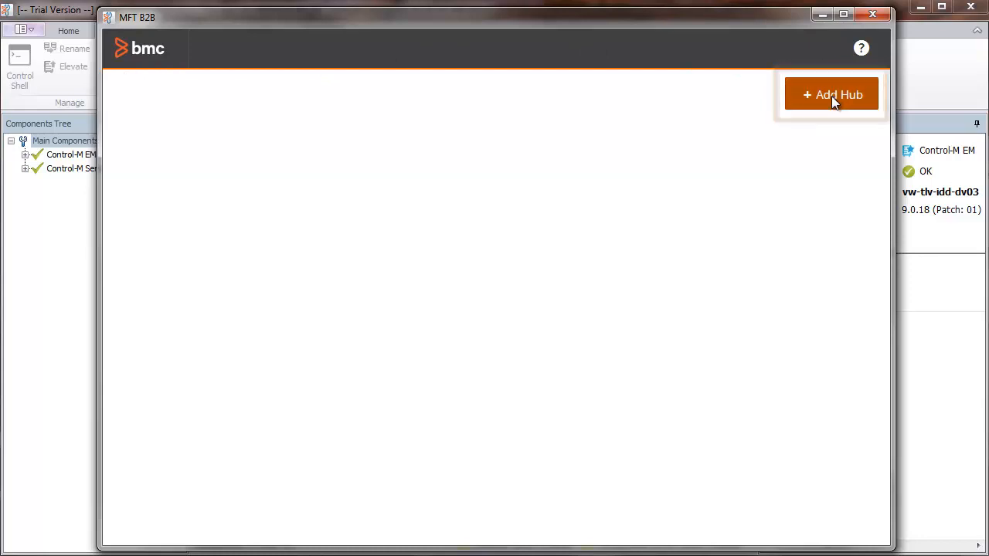
Start a new hub on agent vw-tlv-idd-dv03 with gateway password and domain ourcompany.wla.bmc.com.
left_click(831, 94)
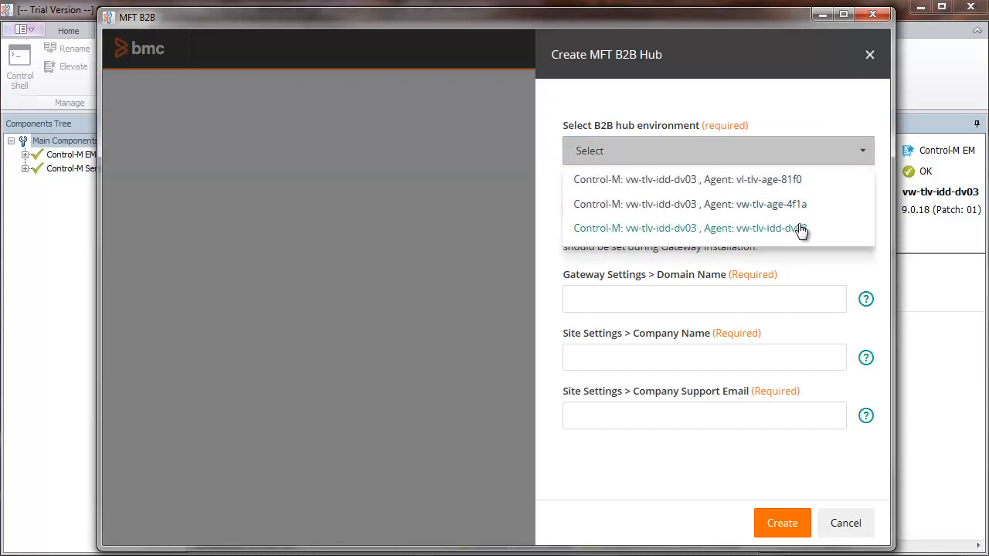
left_click(718, 228)
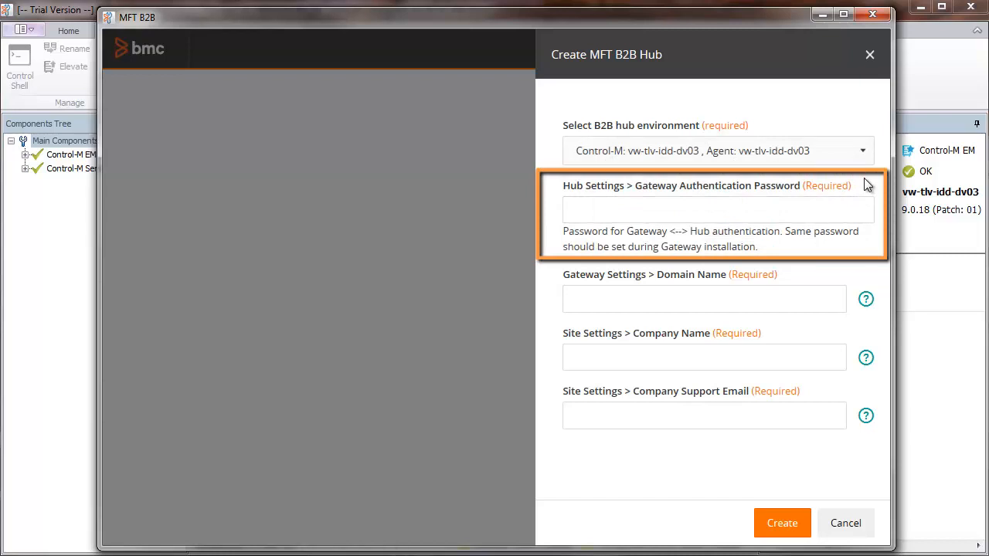
left_click(719, 210)
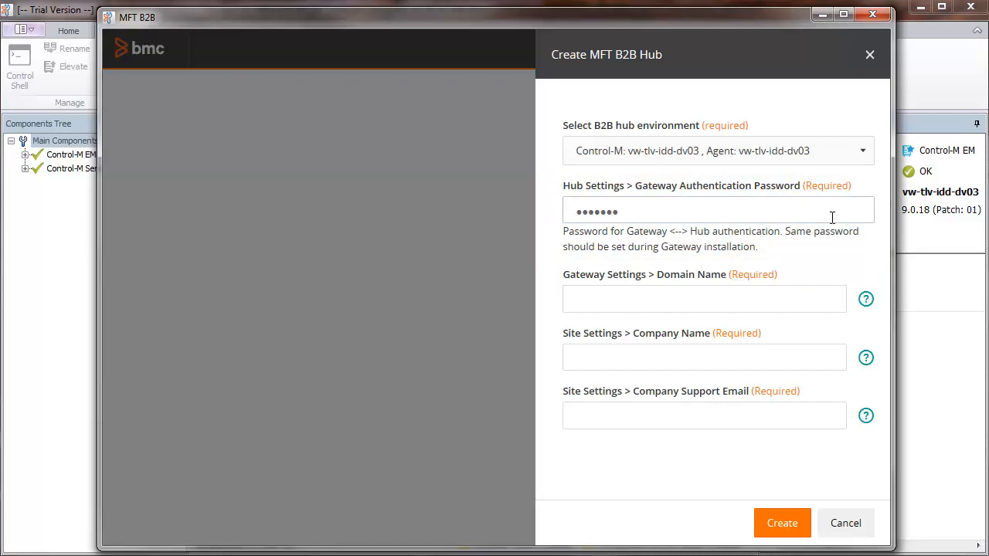
mouse_move(841, 264)
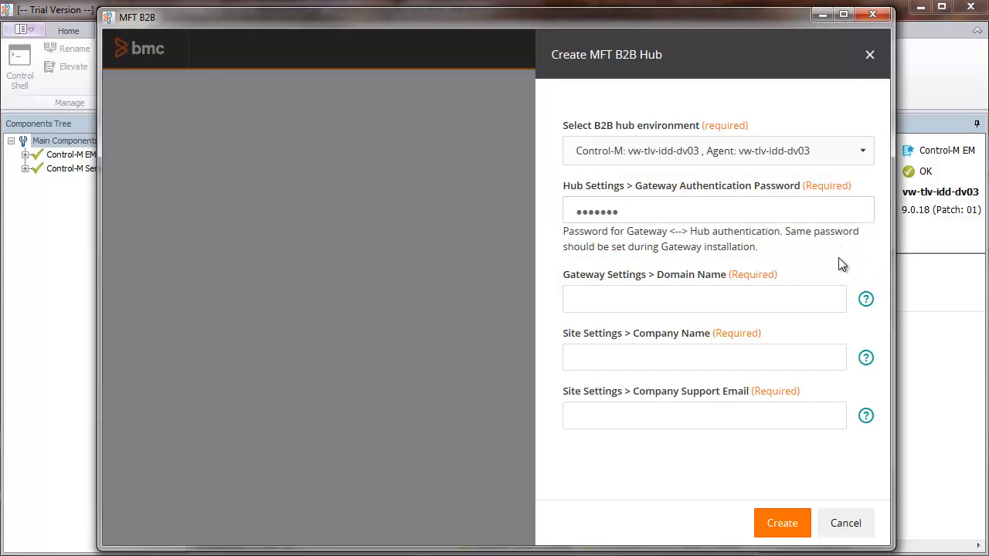
left_click(704, 298)
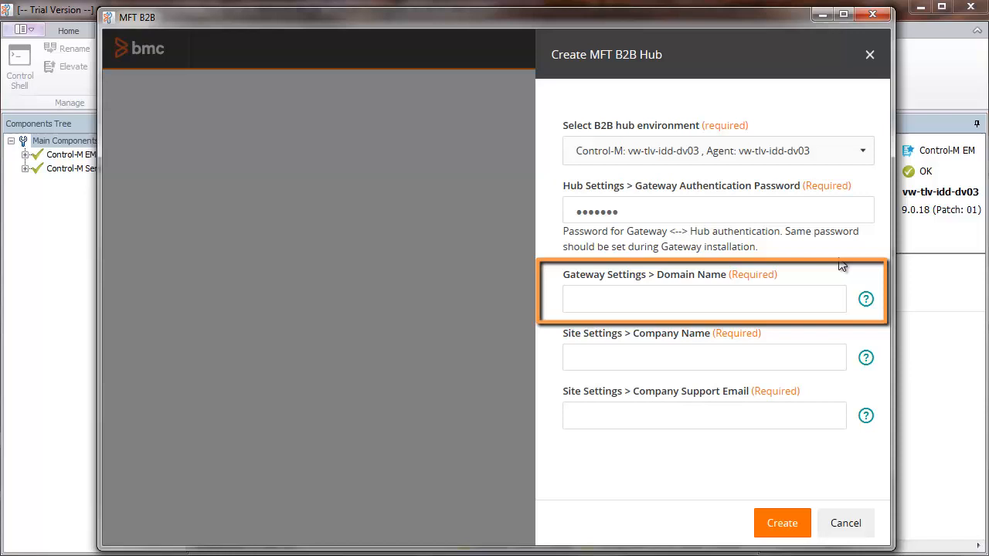
left_click(704, 299)
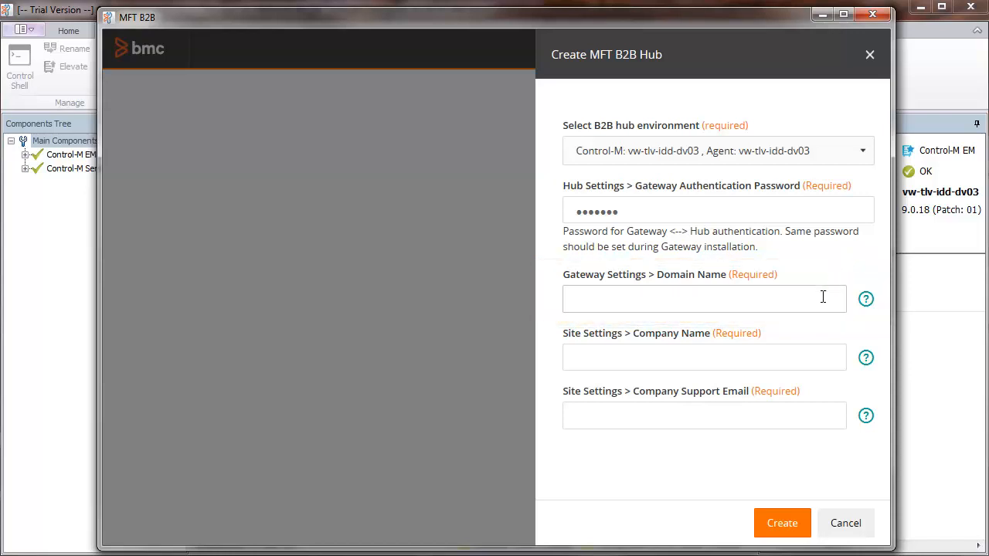
type("ourcompany.wla.bmc.com")
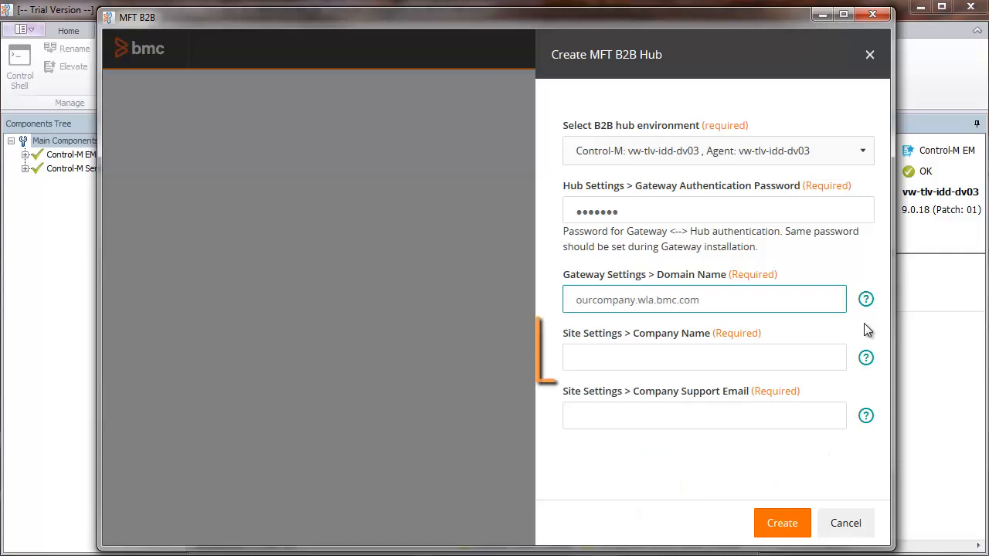
left_click(703, 357)
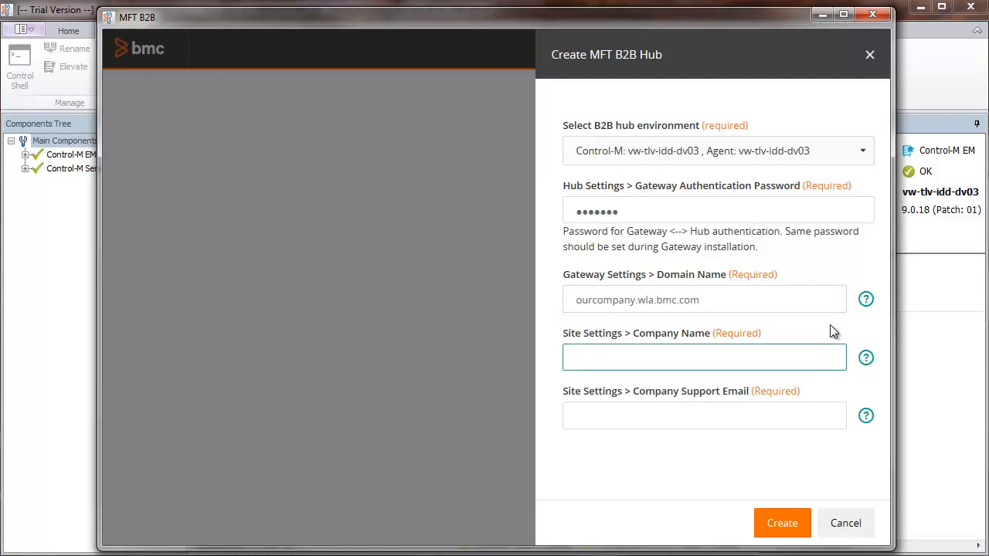
type("Our Company")
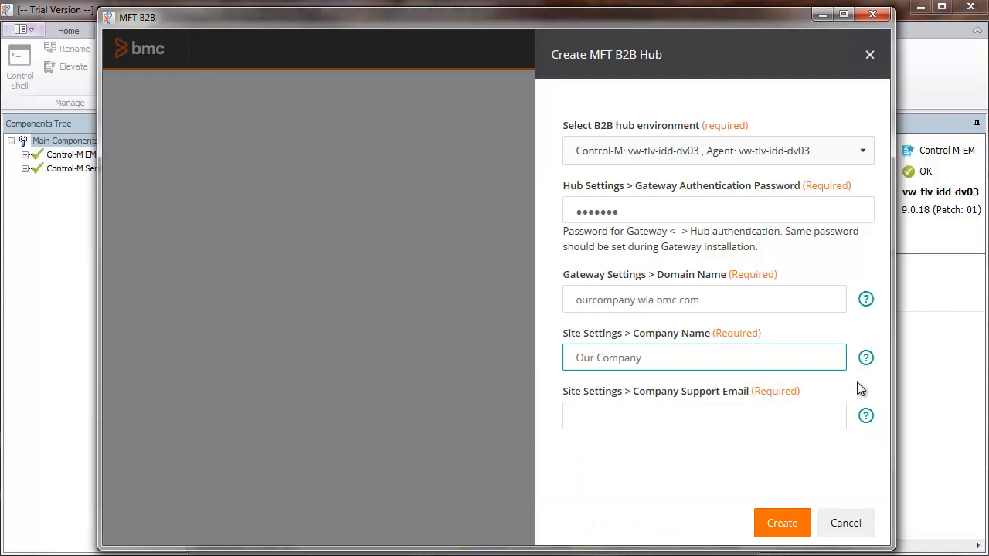
left_click(703, 415)
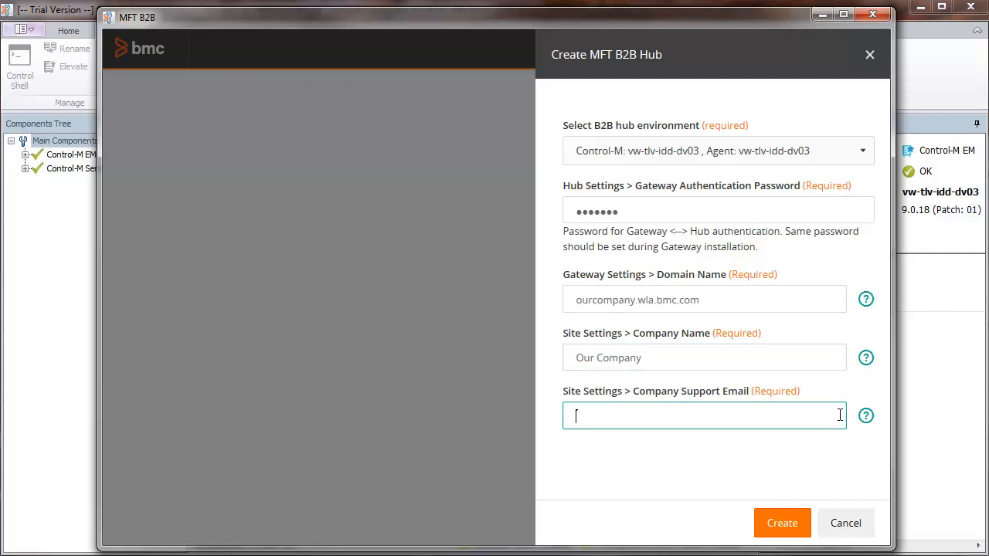
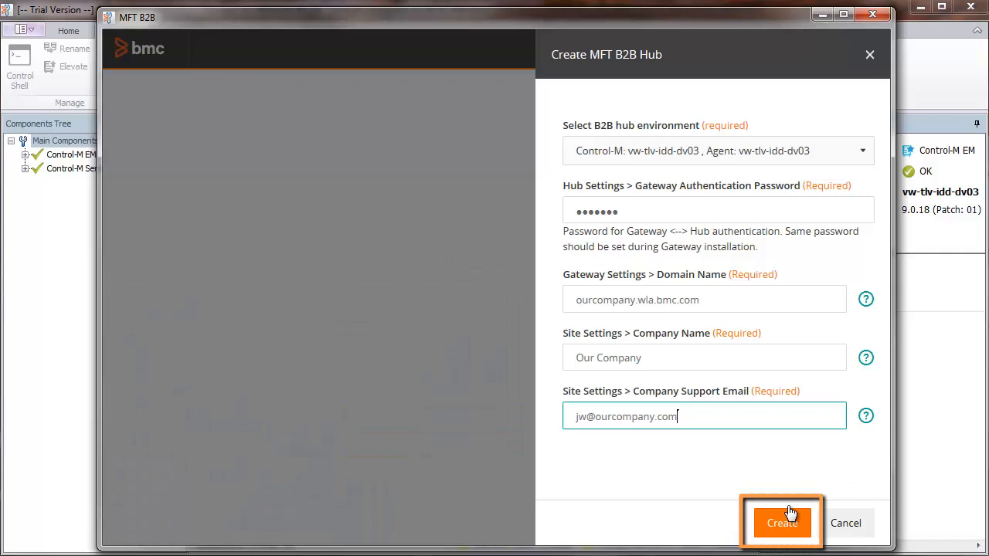
left_click(783, 523)
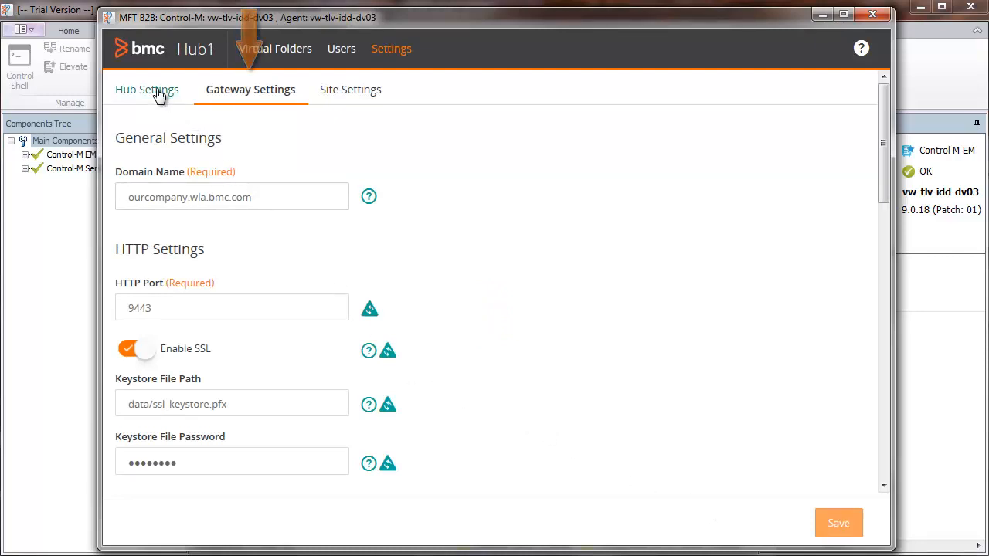
left_click(148, 89)
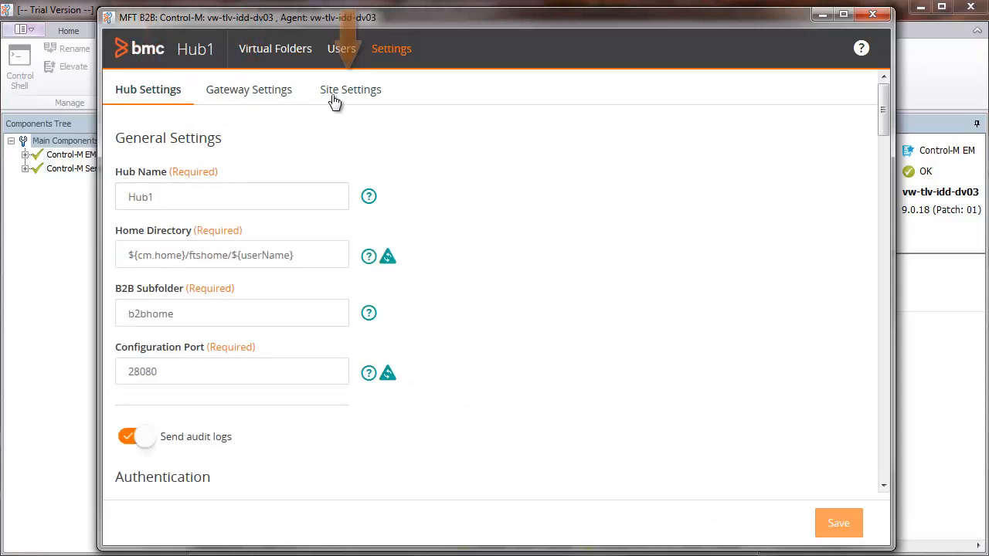
left_click(351, 89)
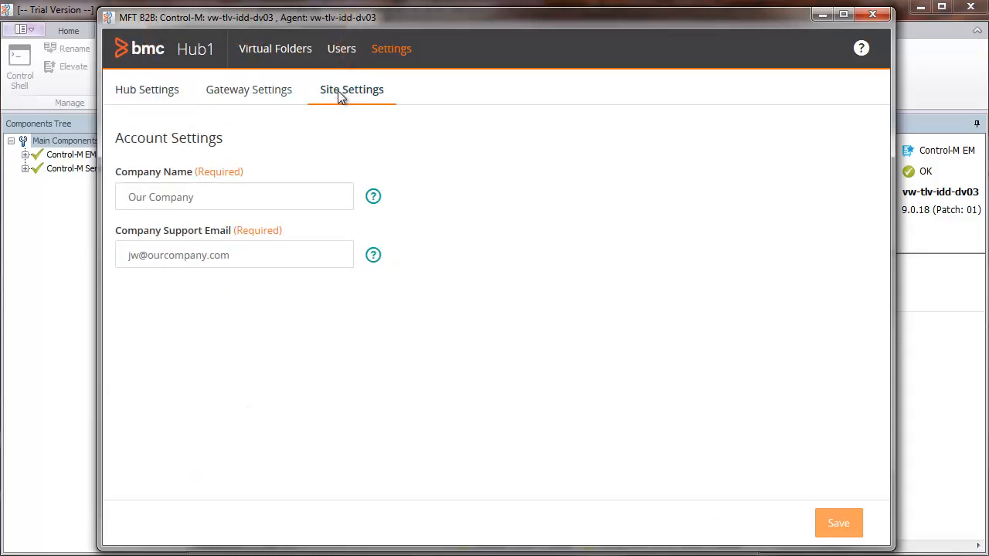
mouse_move(146, 93)
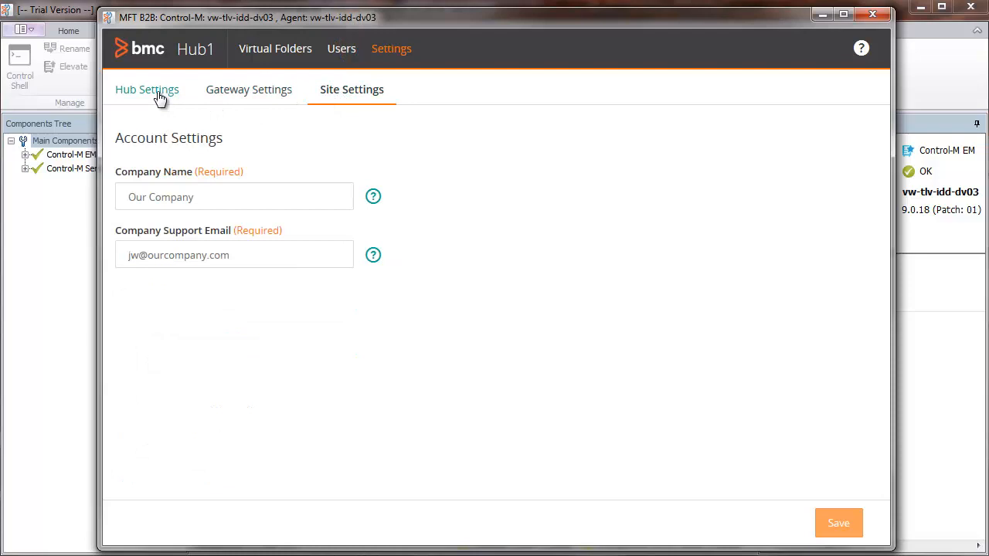
left_click(146, 90)
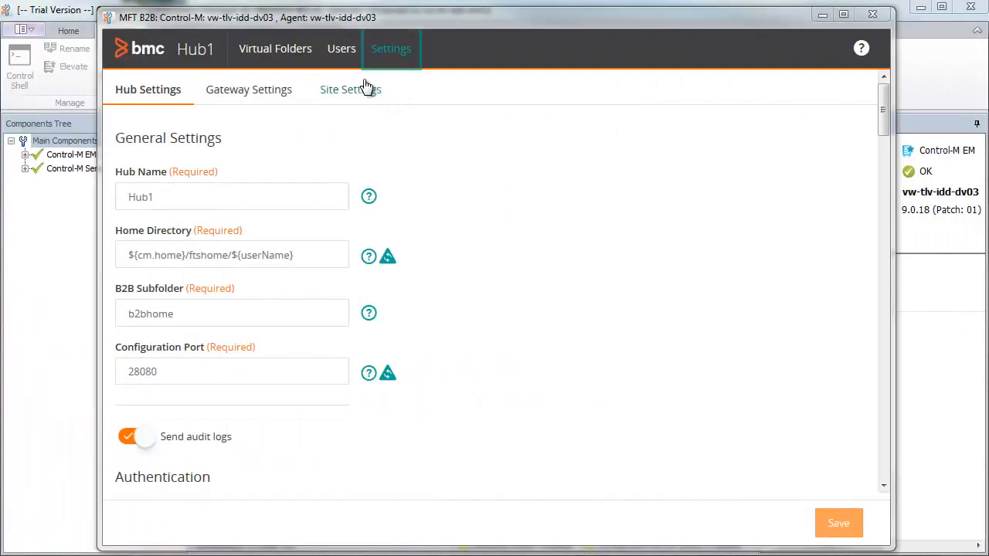
left_click(341, 48)
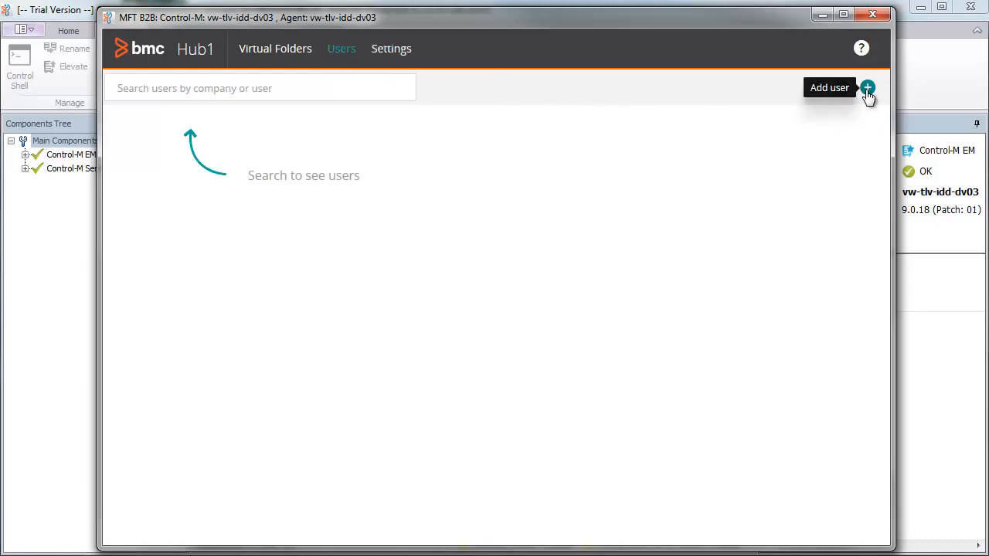
left_click(871, 87)
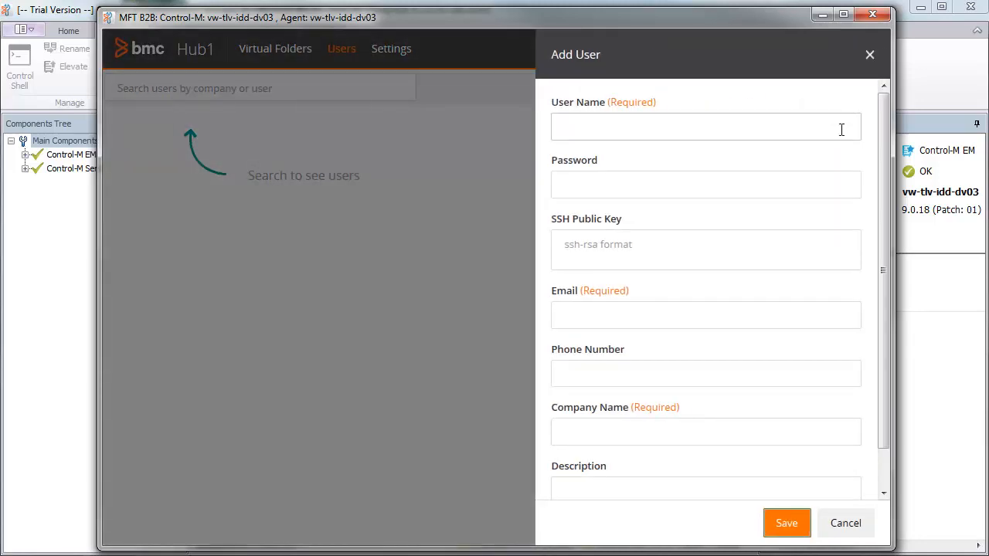
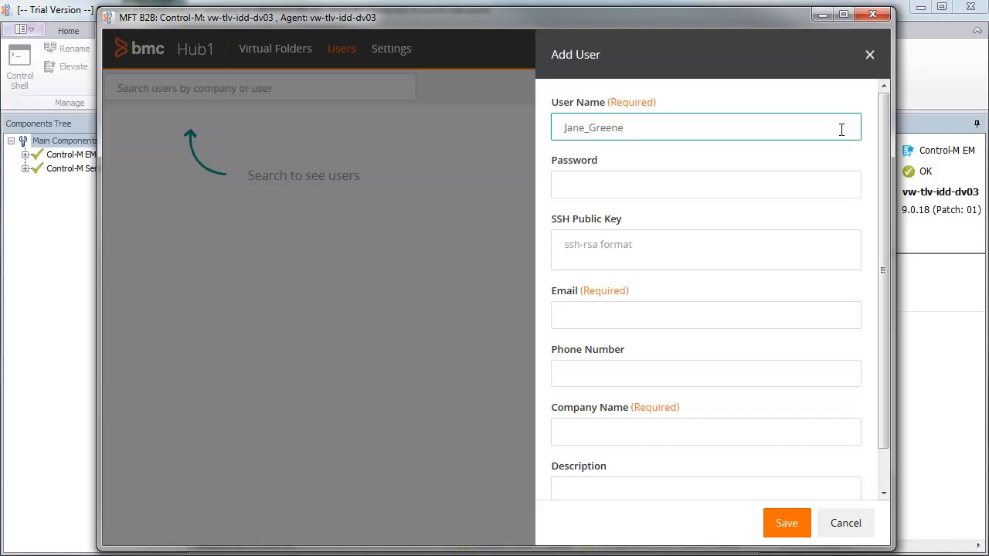
left_click(706, 183)
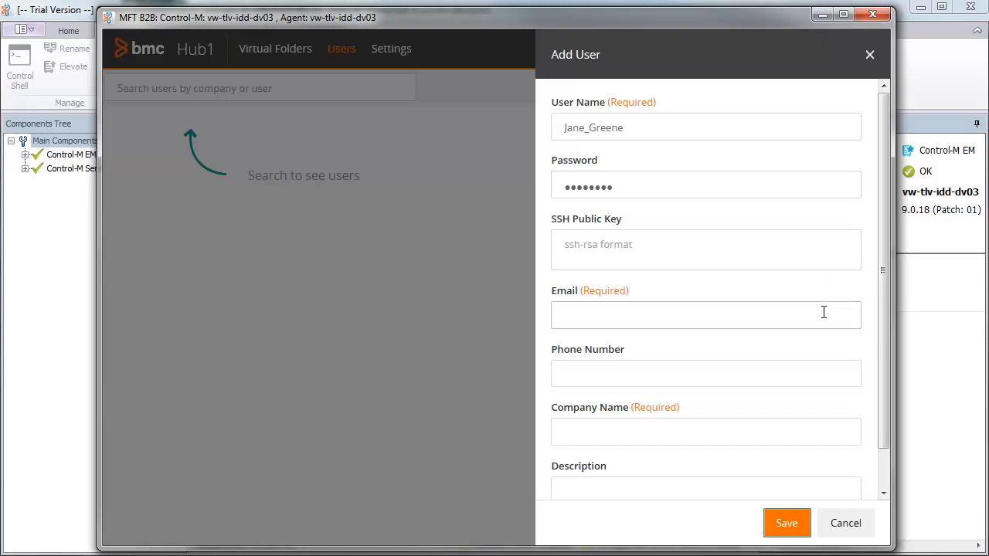
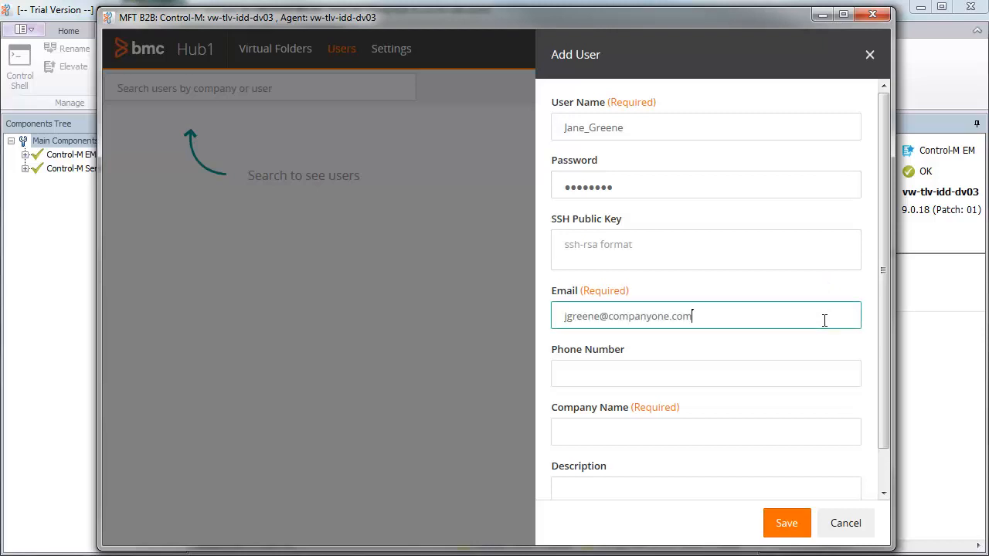
left_click(706, 432)
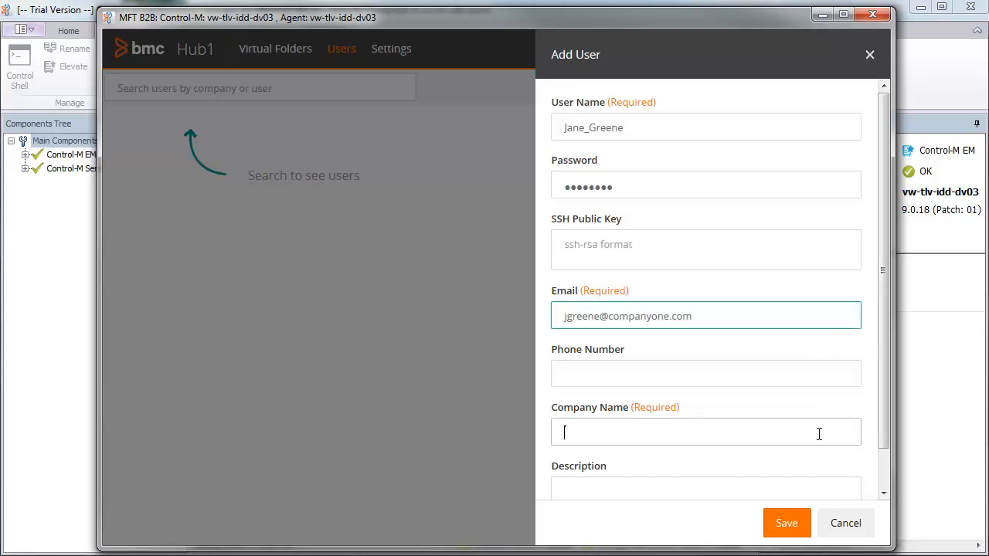
type("Company One")
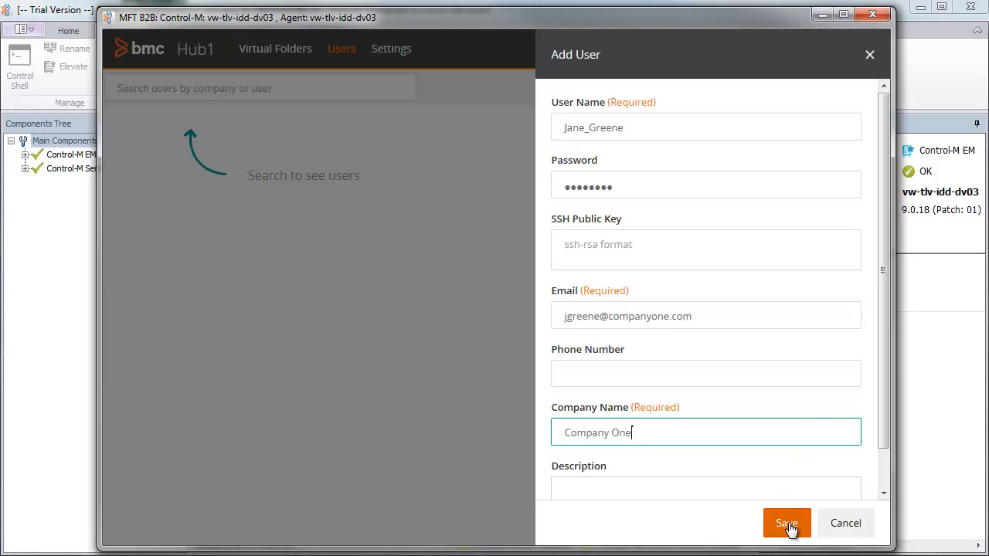
left_click(786, 523)
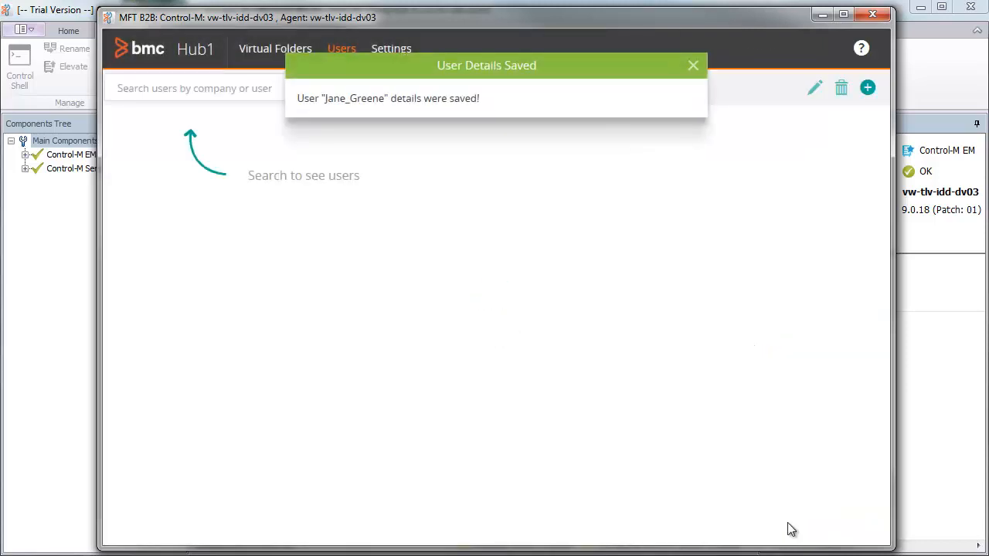
mouse_move(719, 198)
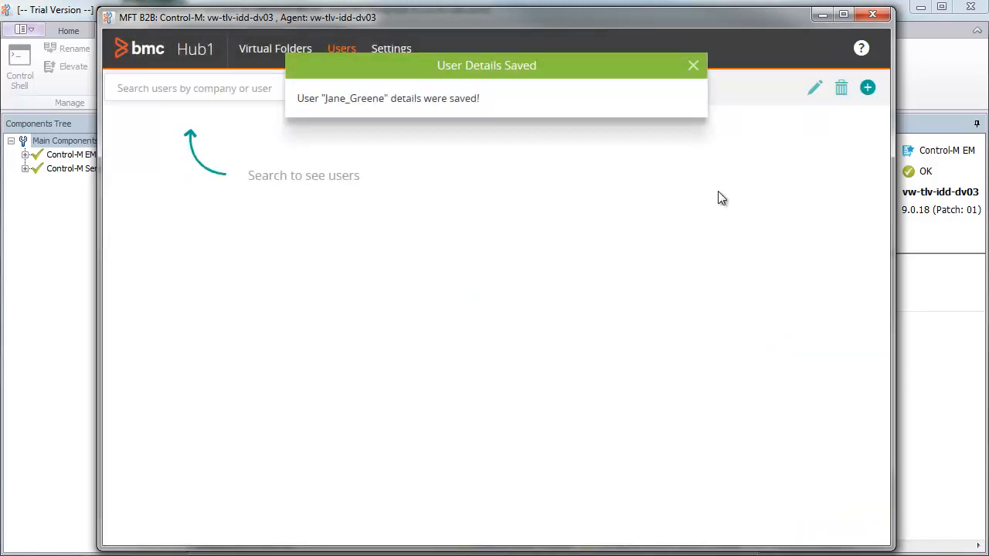
left_click(693, 65)
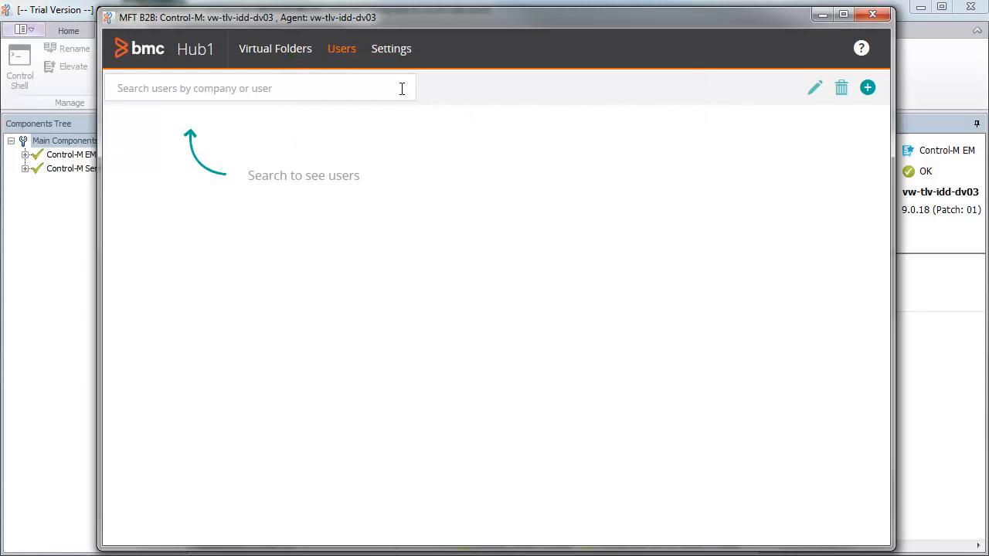
left_click(259, 88)
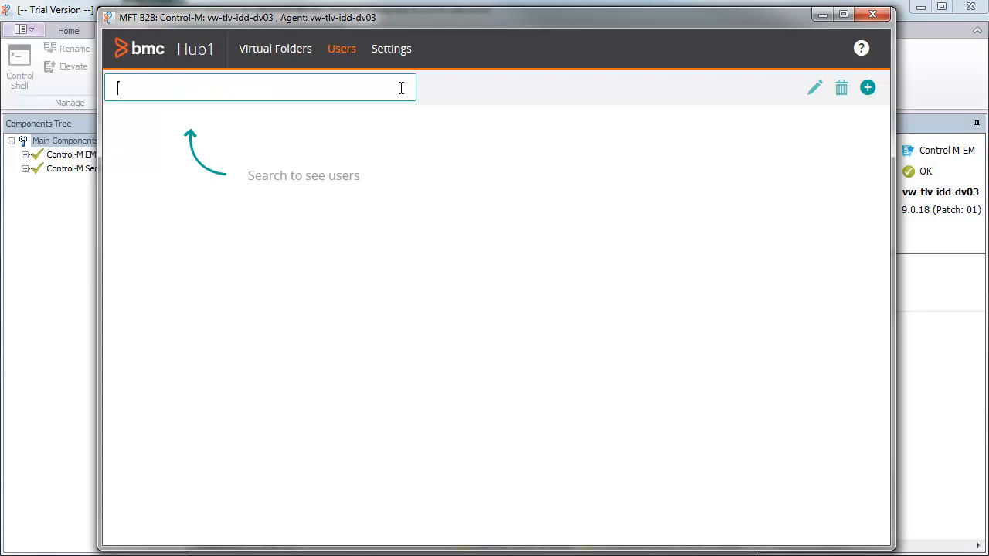
type("*")
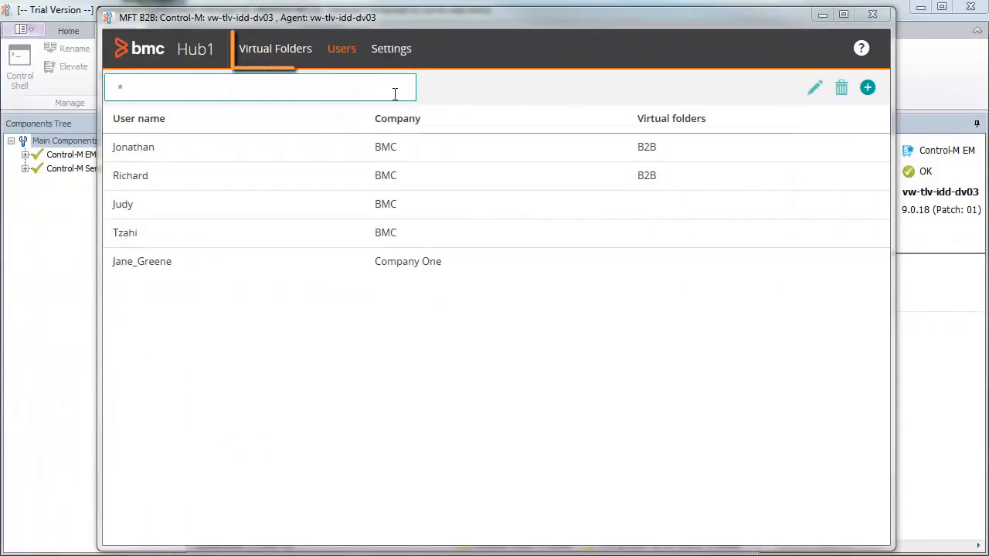
left_click(275, 48)
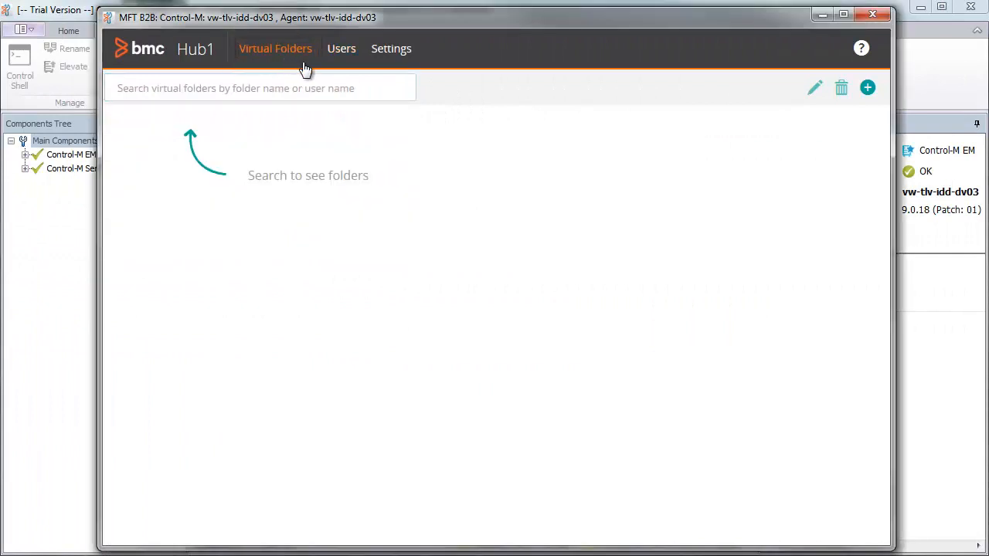
mouse_move(867, 88)
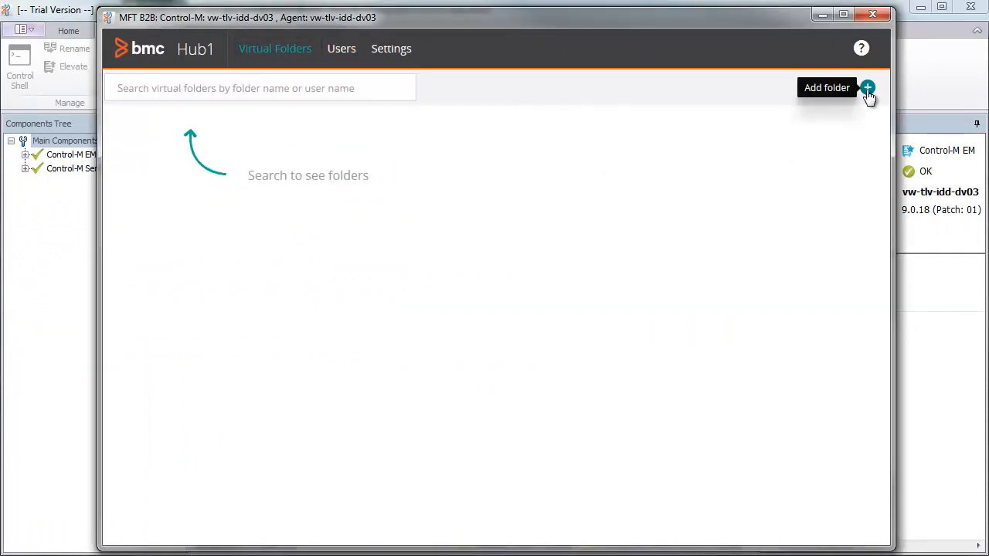
left_click(868, 87)
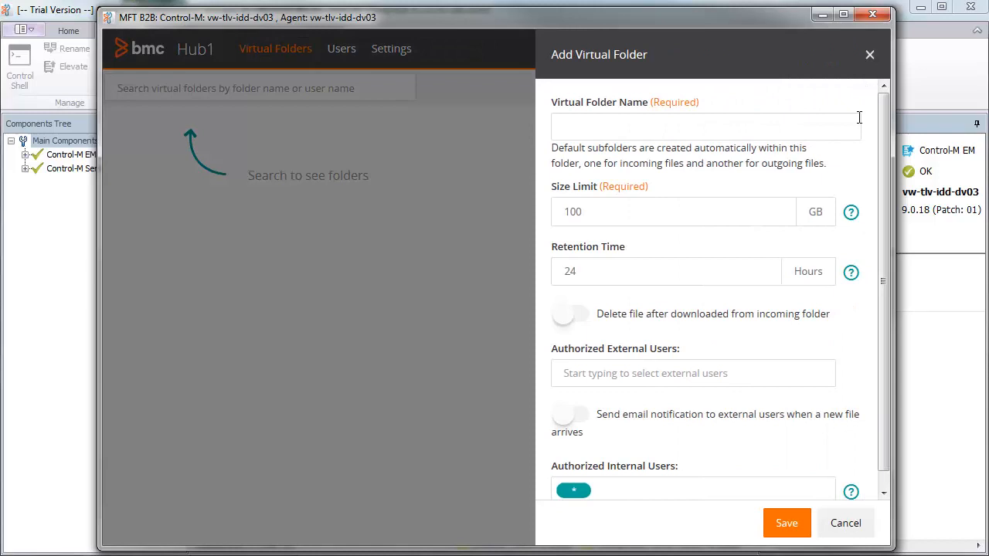
left_click(703, 127)
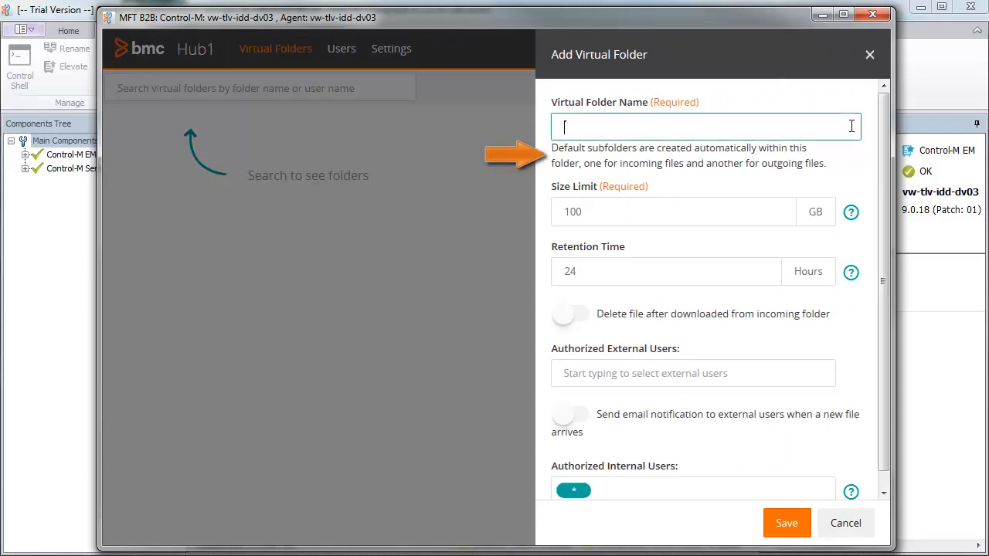
type("Company_One")
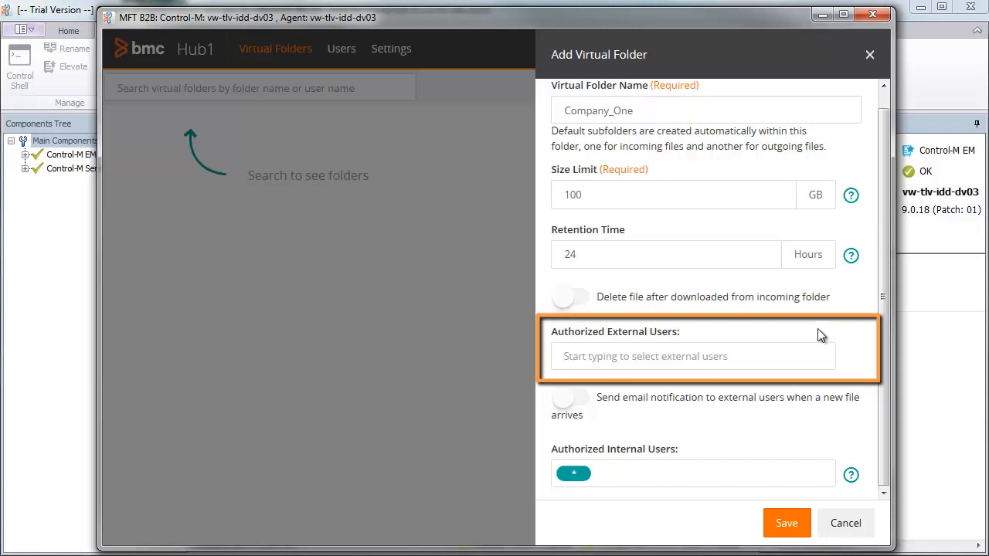
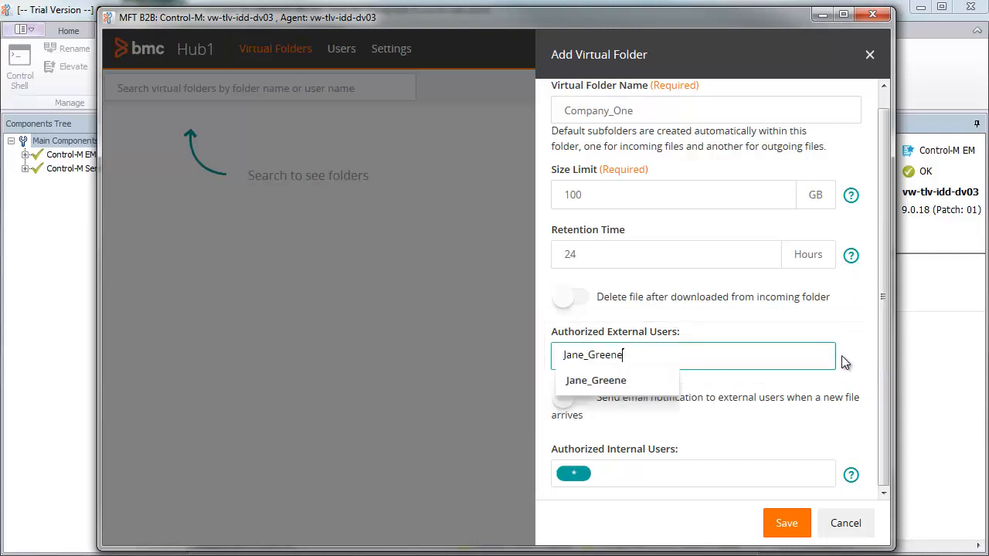
left_click(595, 380)
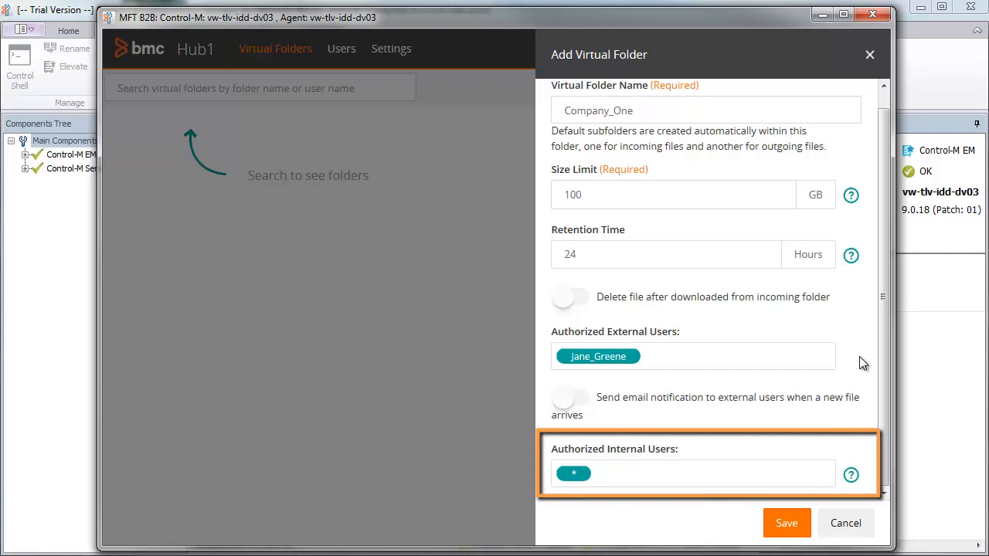
mouse_move(641, 473)
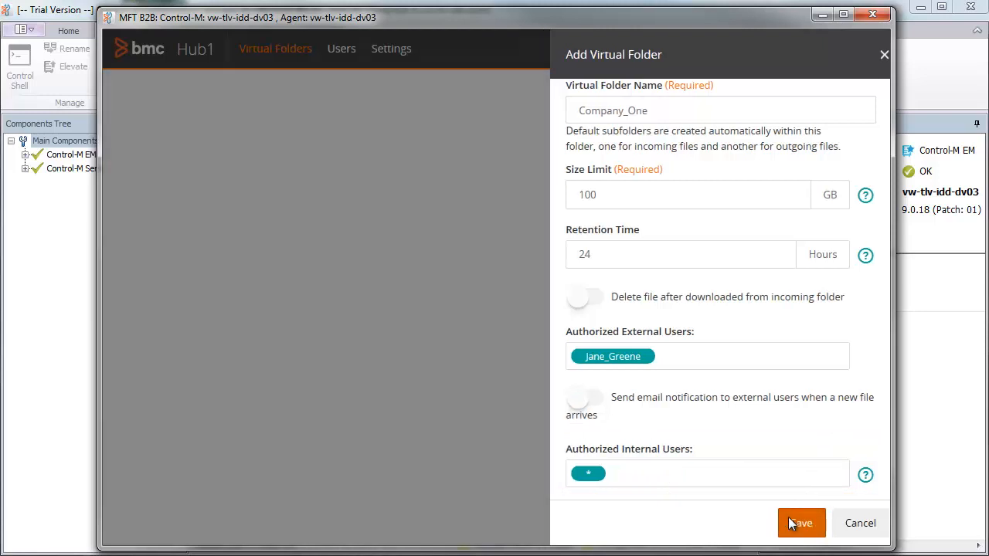
left_click(800, 523)
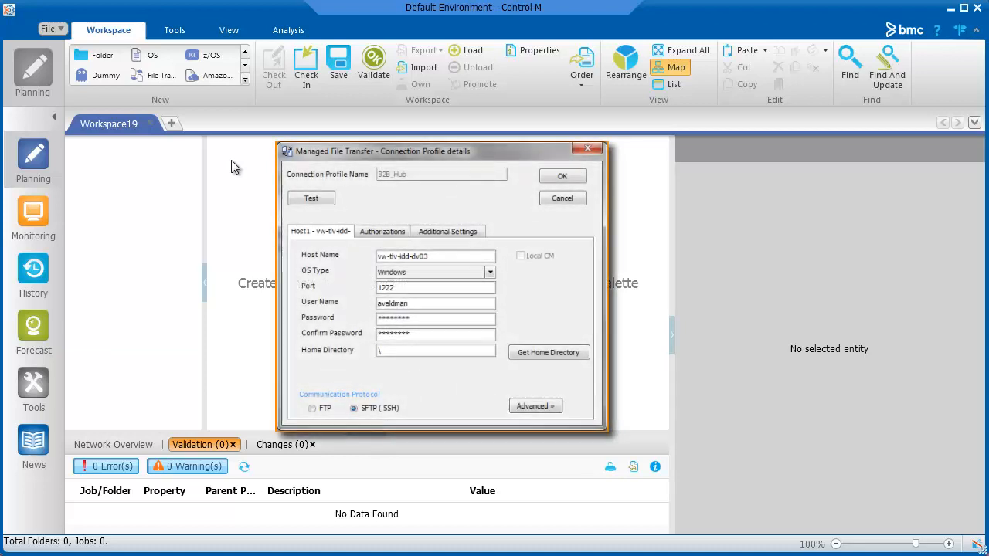
Close the B2B_Hub profile dialog and name the File Transfer job and folder FT#1.
left_click(353, 408)
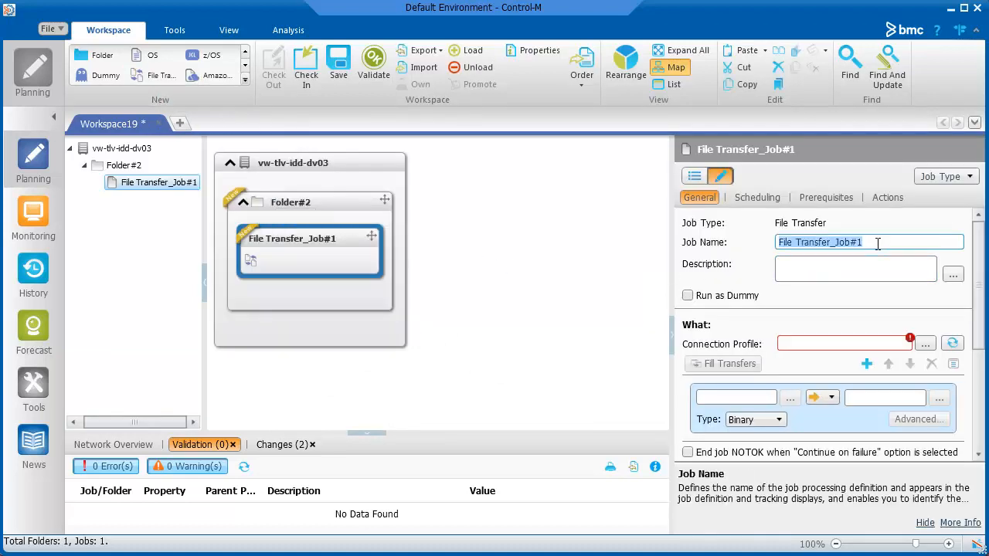
type("FT#1")
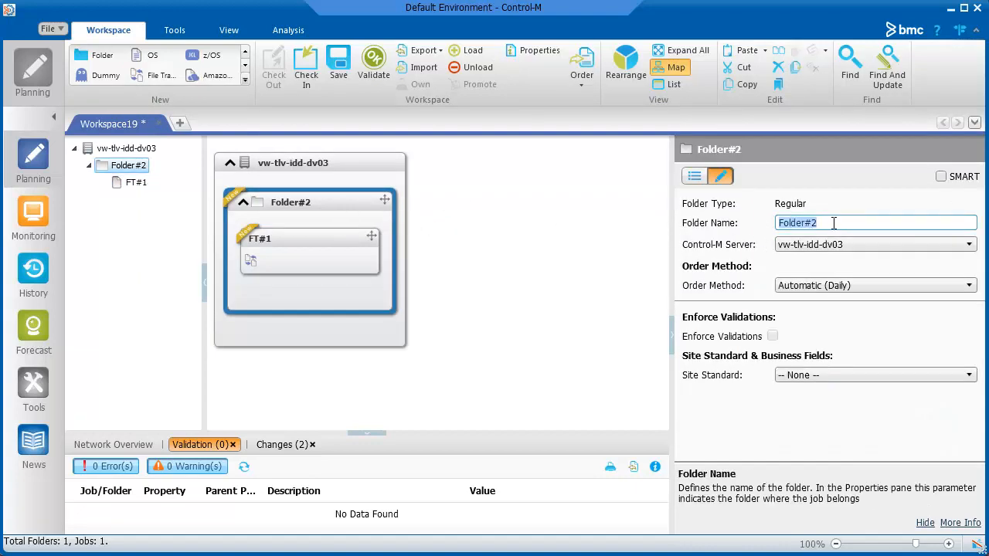
left_click(309, 251)
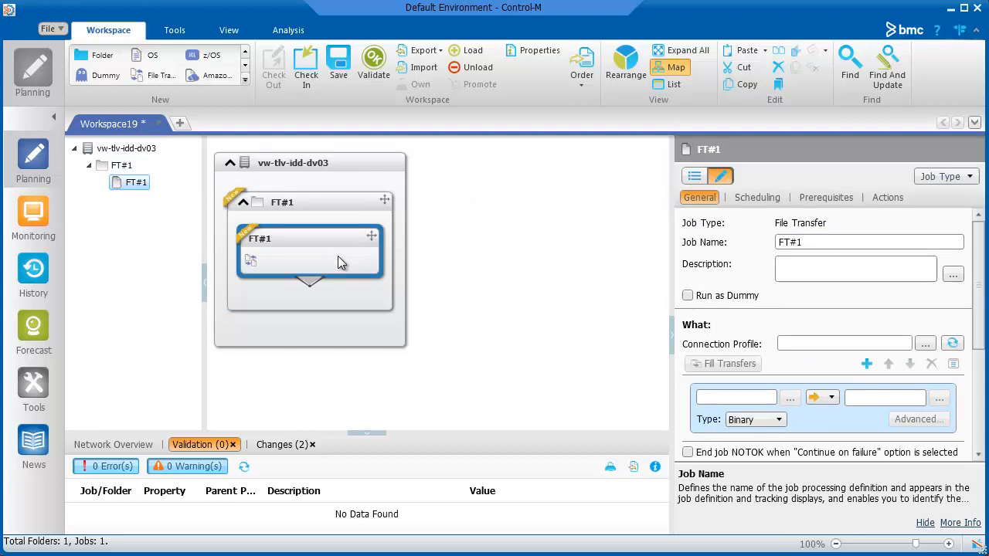
mouse_move(927, 343)
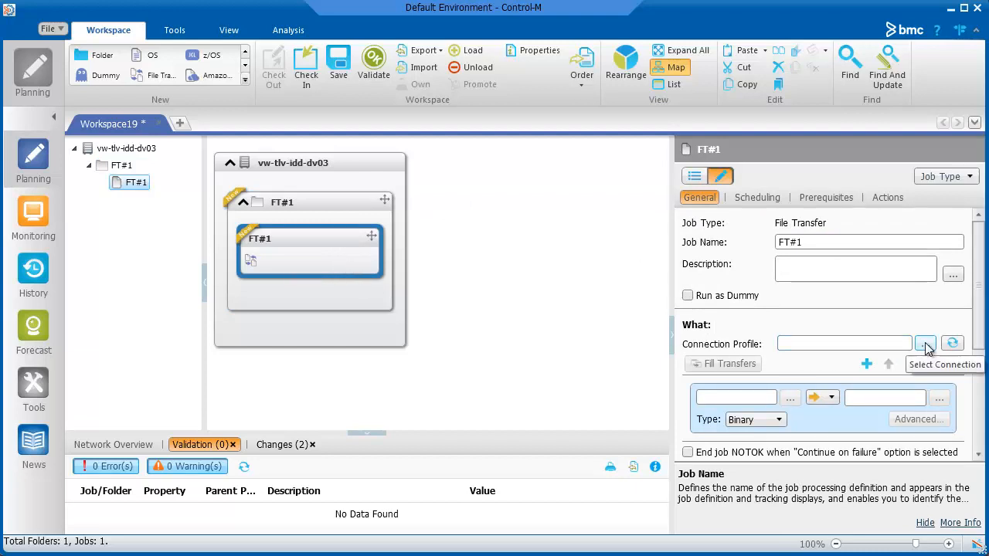
Set FT#1's connection profiles to Localhost (Host1) and B2B_Hub (Host2).
left_click(926, 344)
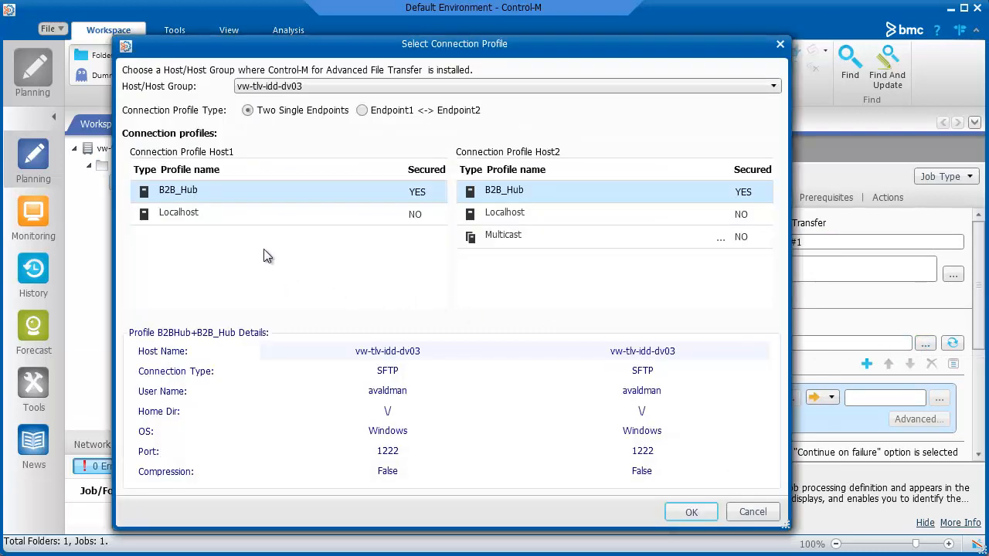
left_click(179, 211)
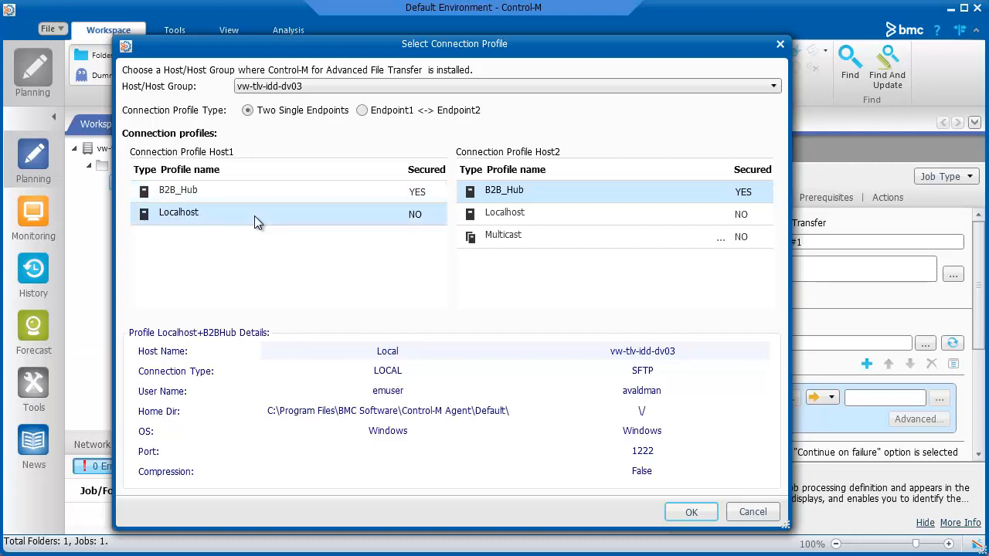
mouse_move(592, 270)
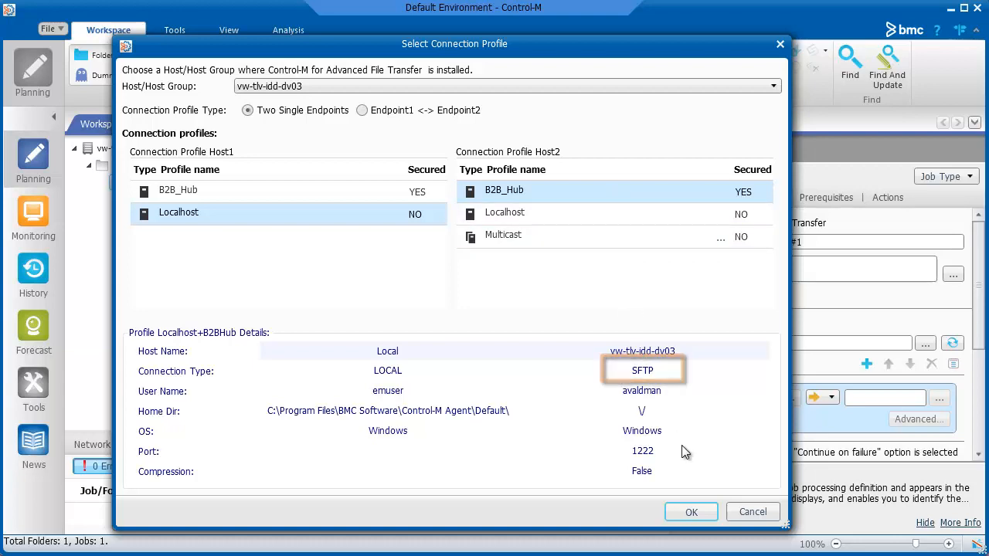
left_click(691, 512)
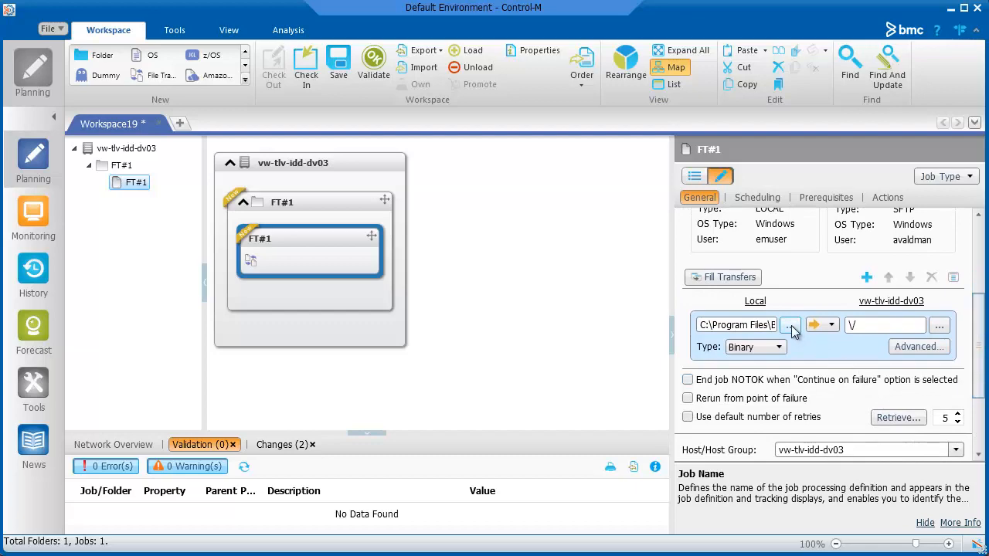
Choose C:\receive_log.xlsx as FT#1's local source file.
left_click(790, 324)
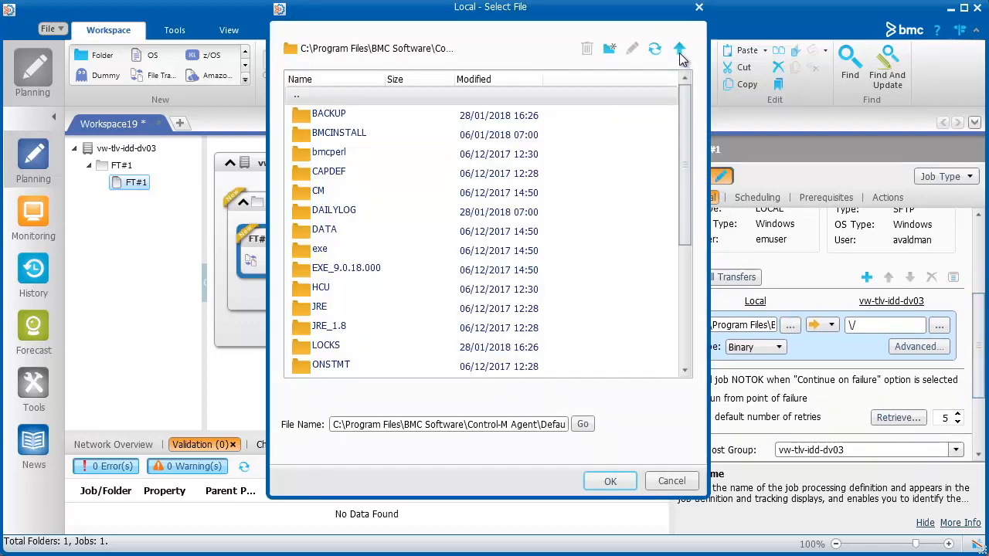
left_click(676, 49)
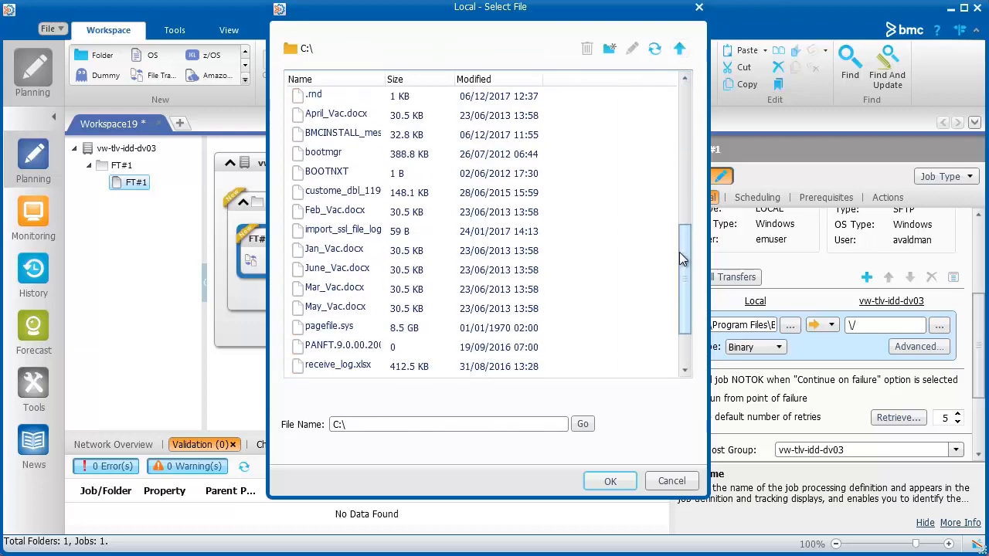
scroll("down", 3)
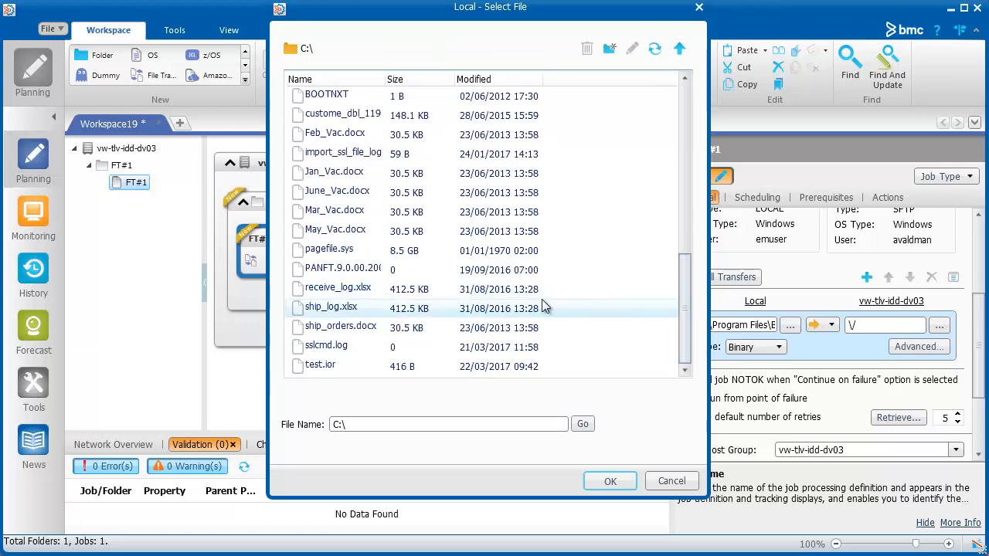
left_click(338, 288)
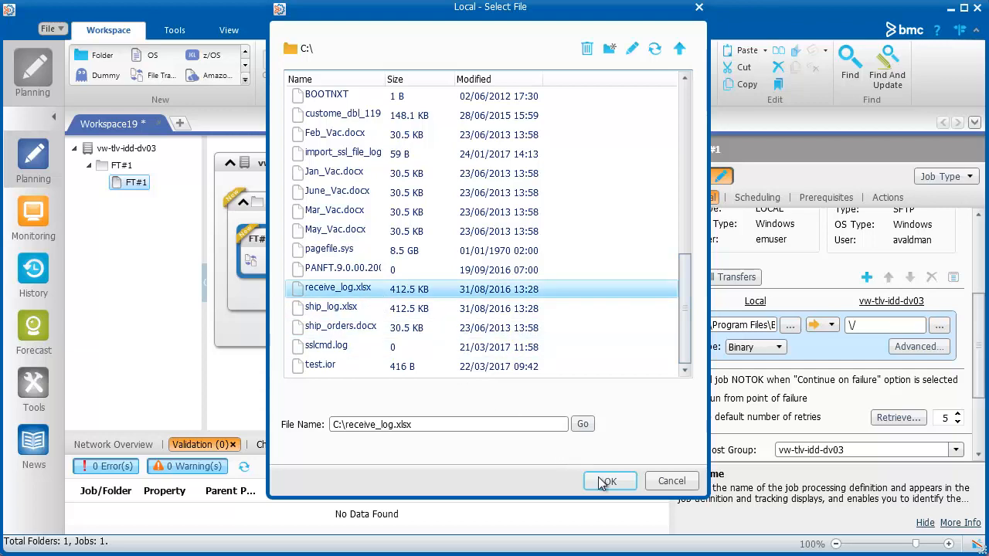
left_click(610, 481)
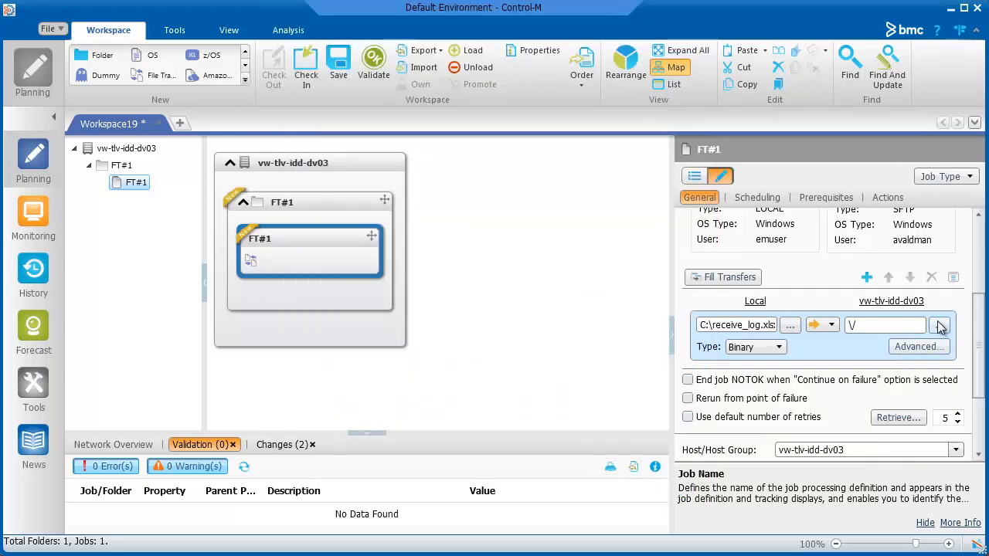
Set FT#1's remote destination to \b2bhome\Company_One\outgoing\.
left_click(939, 324)
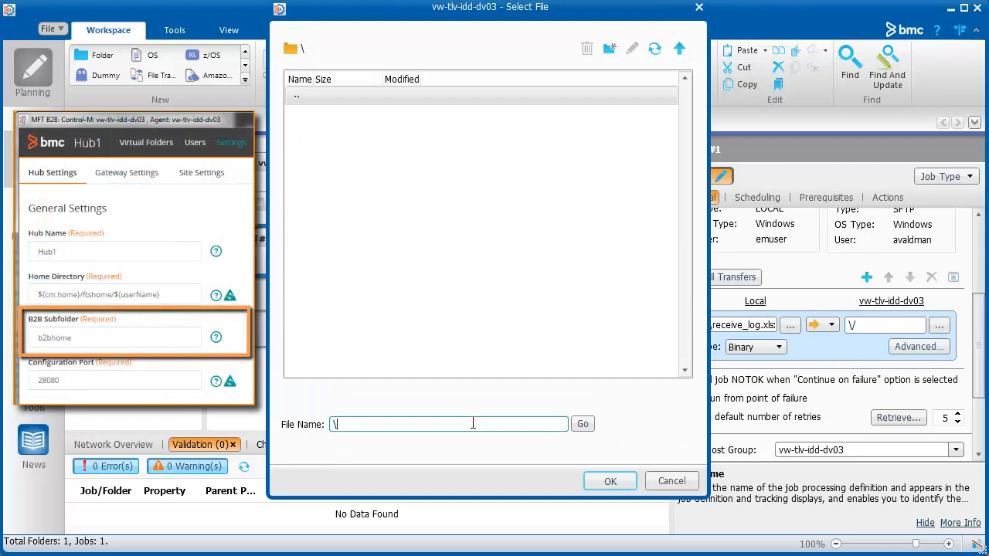
type("b2bhome")
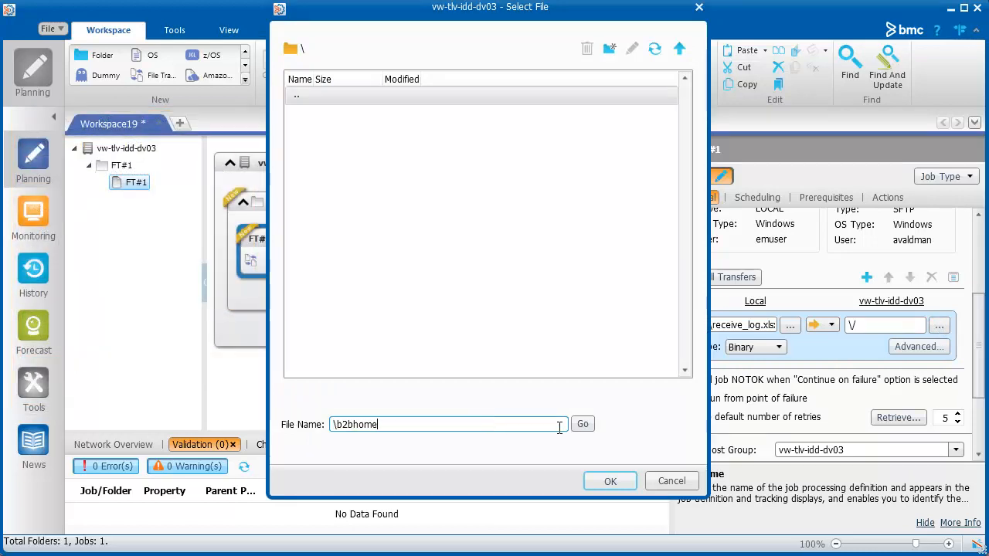
left_click(582, 423)
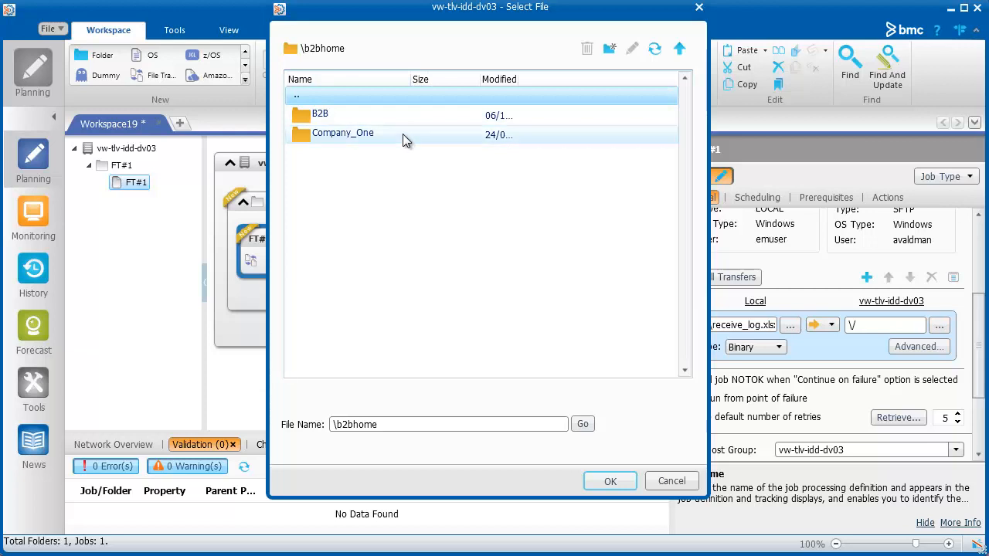
double_click(339, 133)
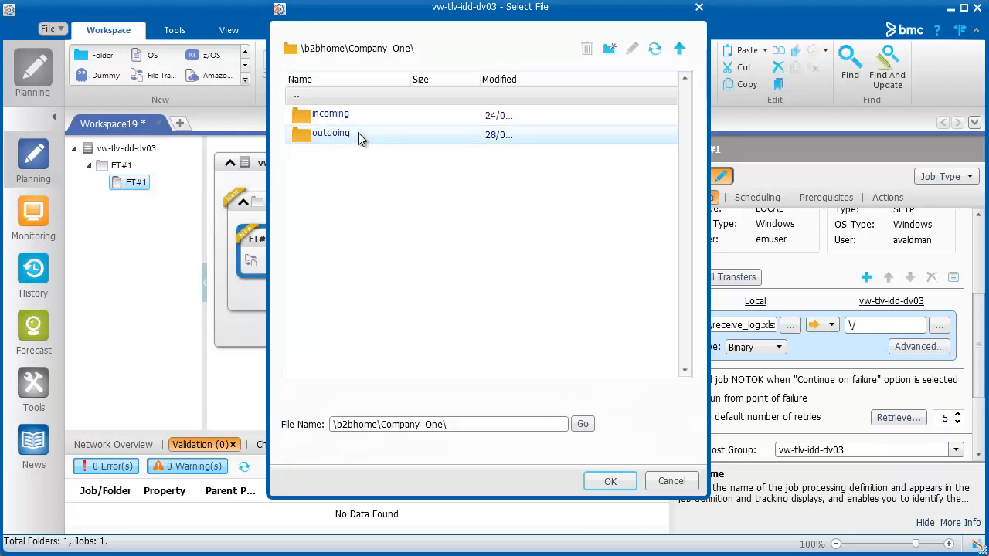
double_click(329, 133)
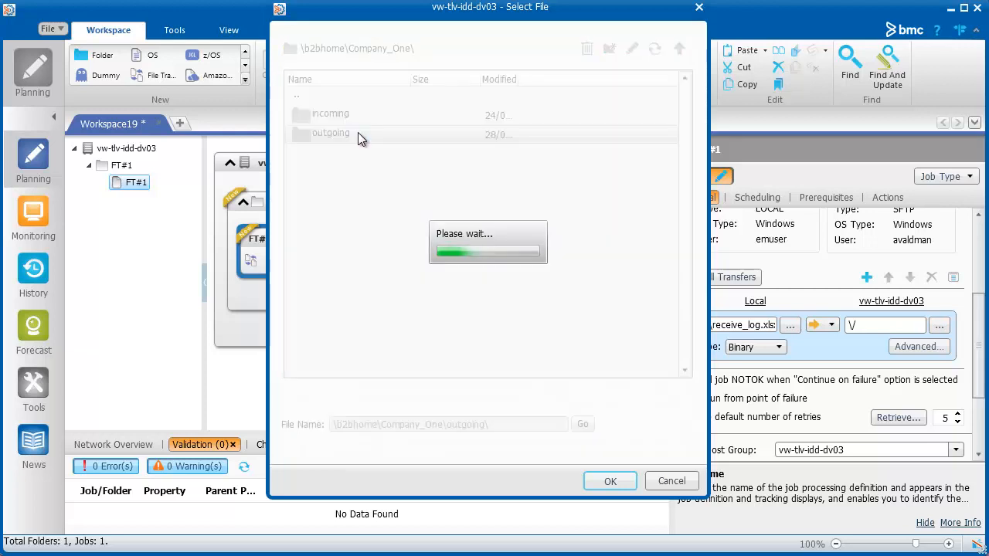
double_click(328, 133)
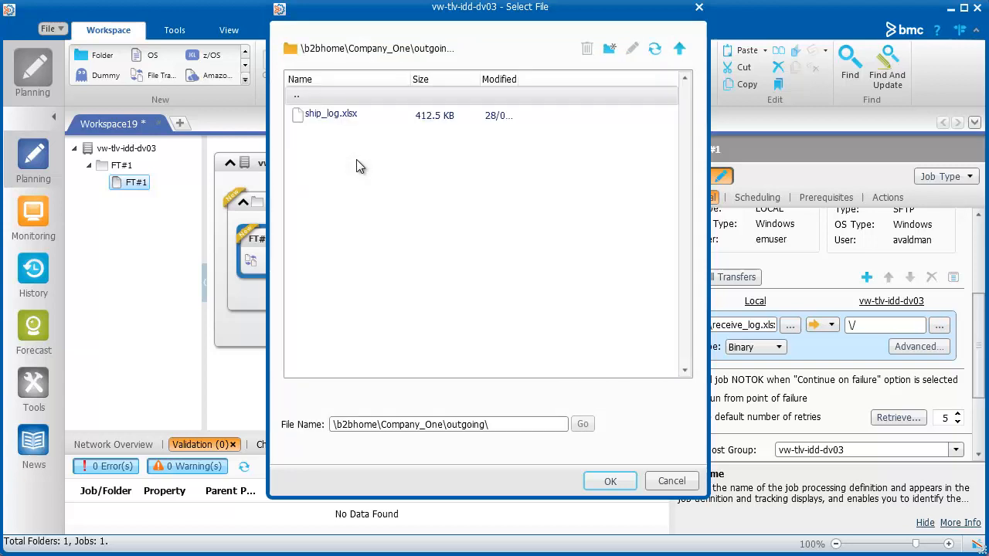
left_click(610, 482)
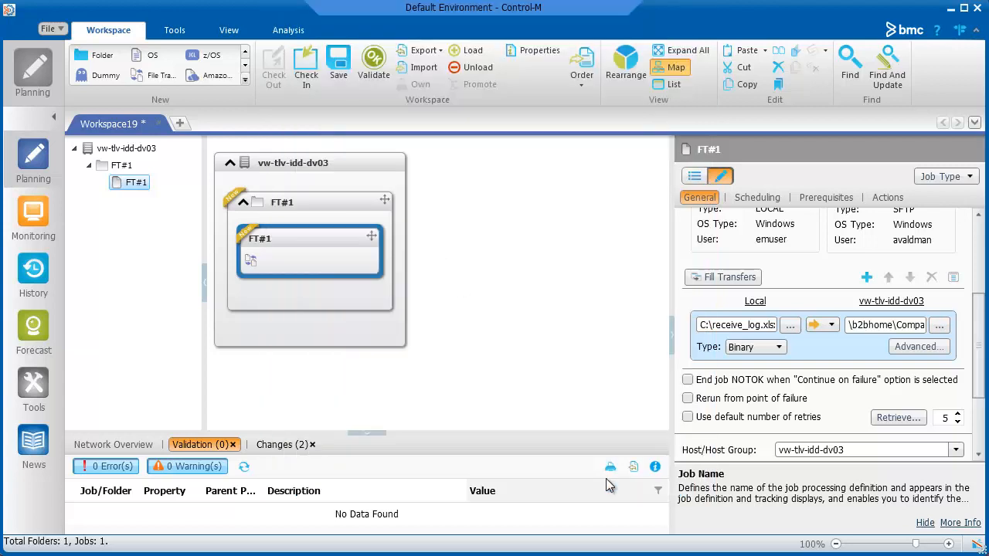
Order the entire workspace so the FT#1 file transfer job runs, ignoring scheduling criteria.
left_click(582, 65)
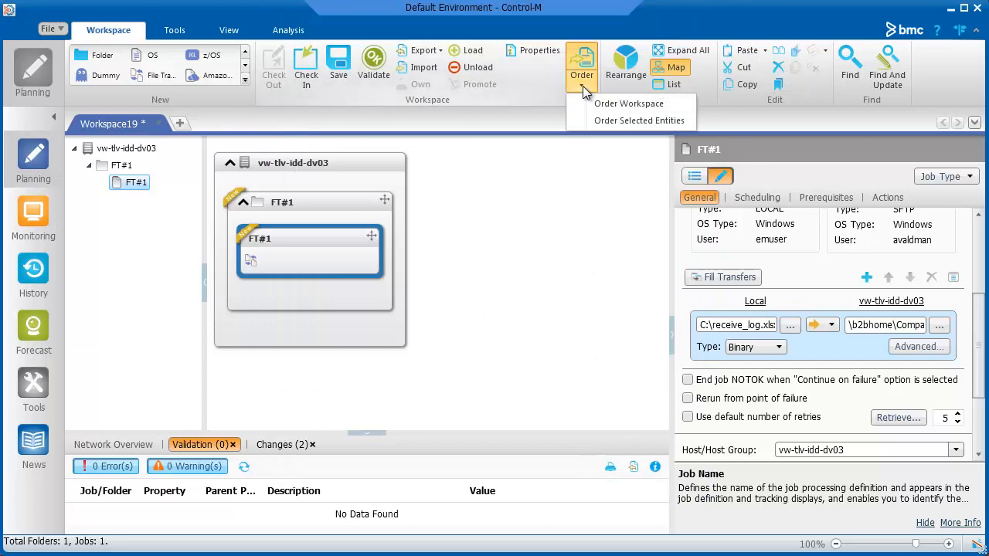
left_click(629, 103)
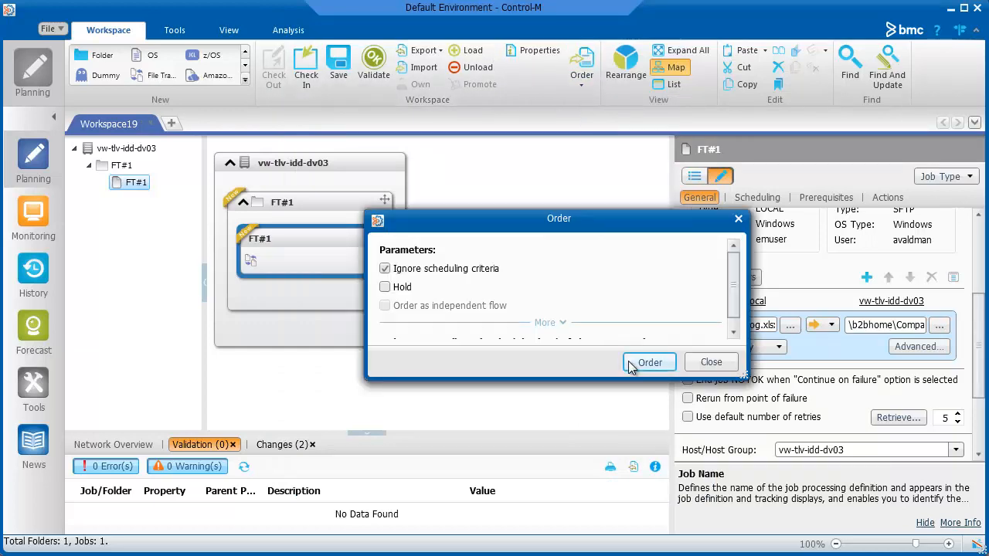
left_click(649, 362)
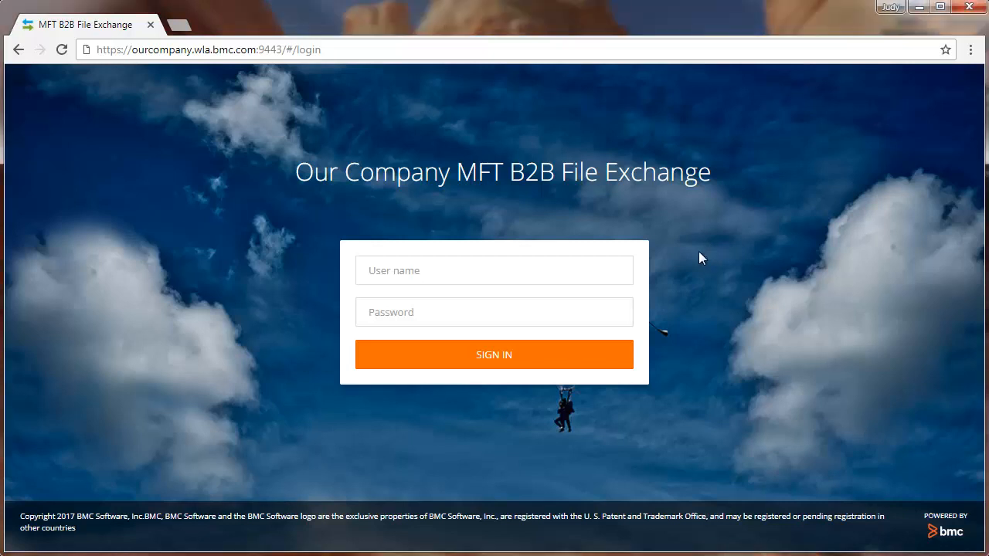
left_click(494, 270)
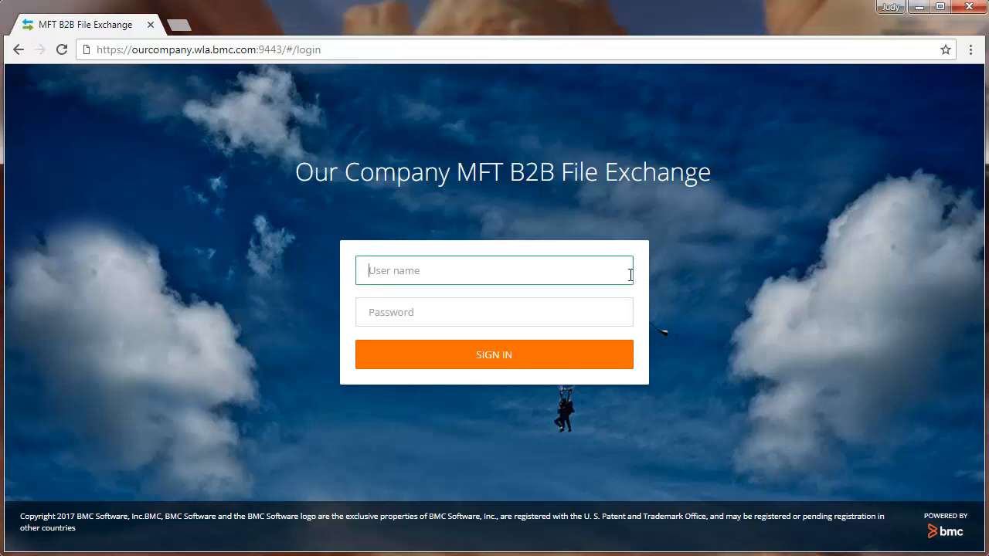
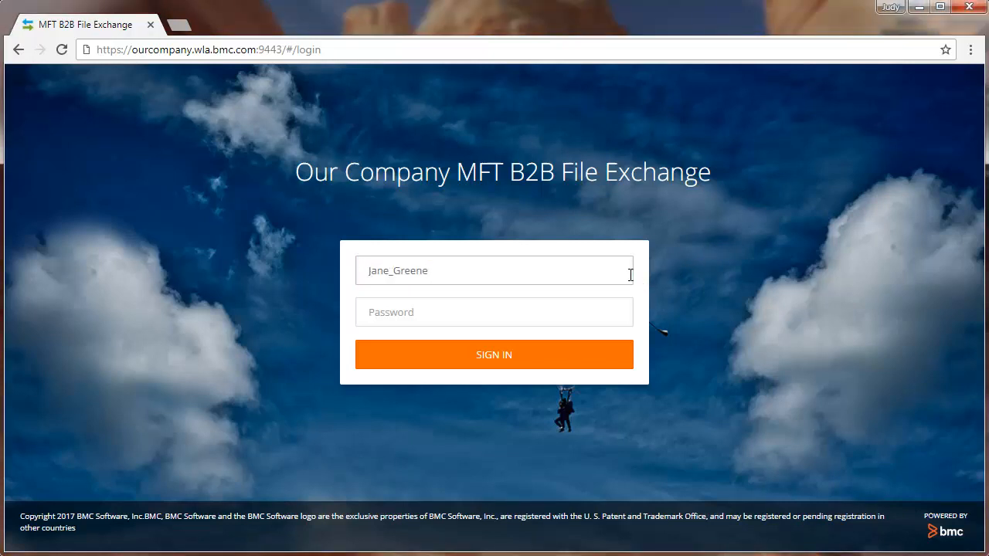
left_click(494, 312)
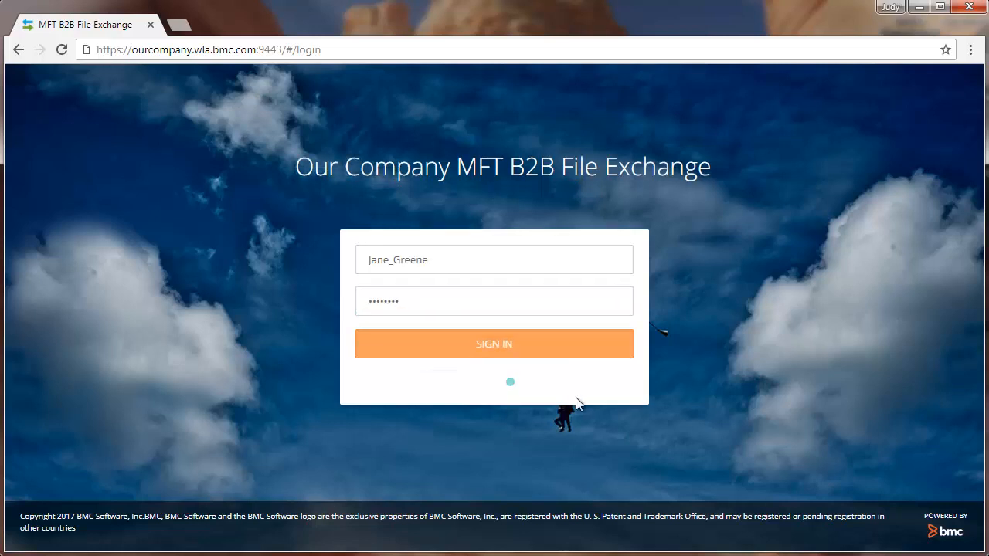
left_click(494, 344)
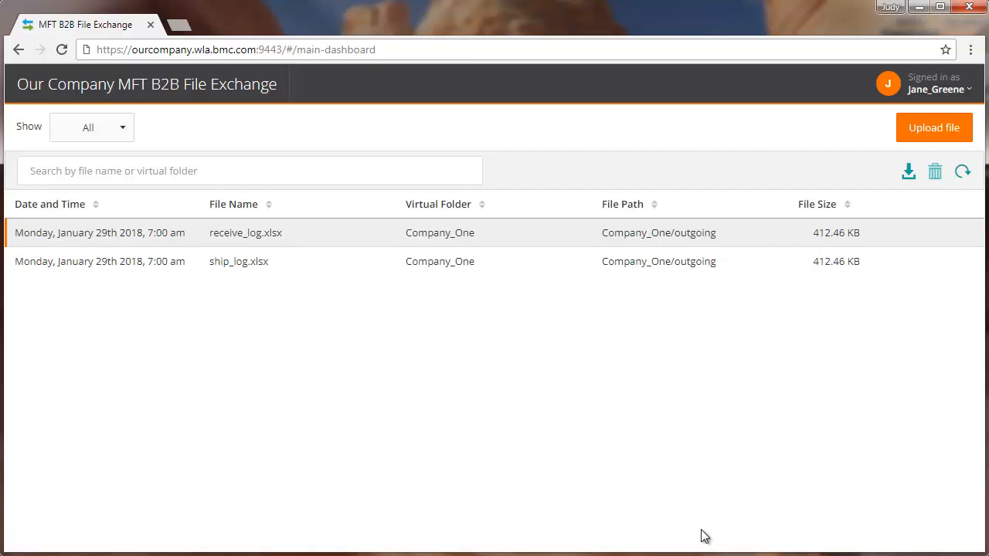
mouse_move(618, 528)
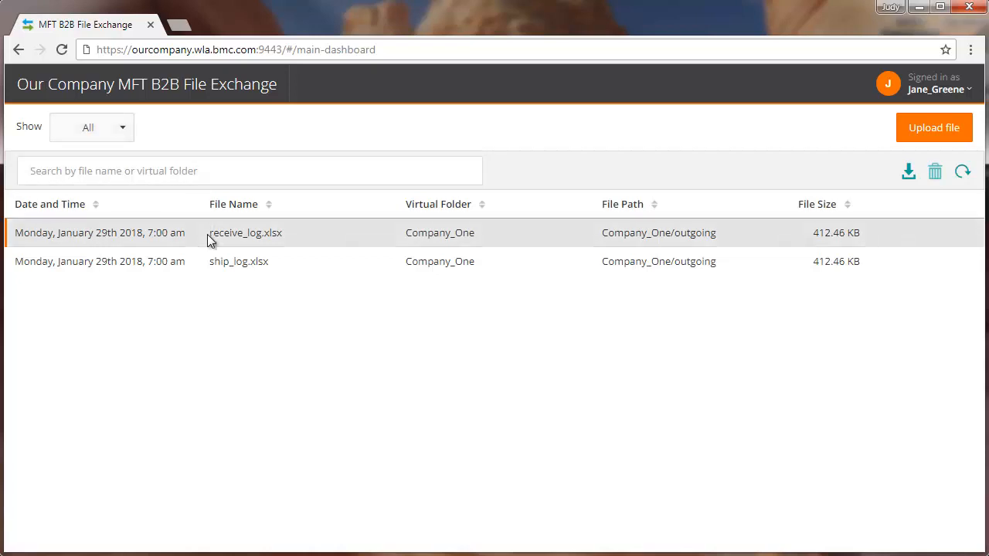
mouse_move(906, 172)
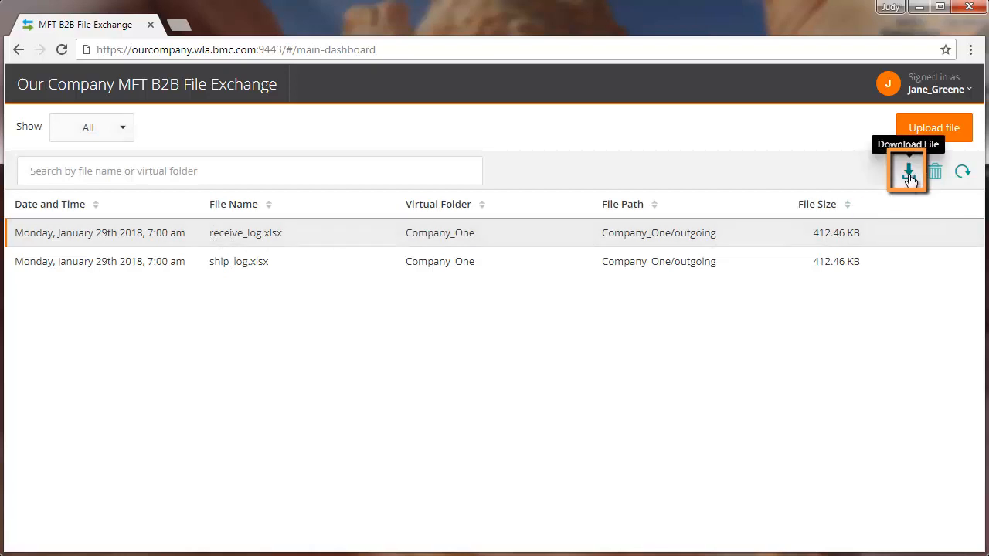
Download receive_log.xlsx from Company_One/outgoing.
left_click(907, 171)
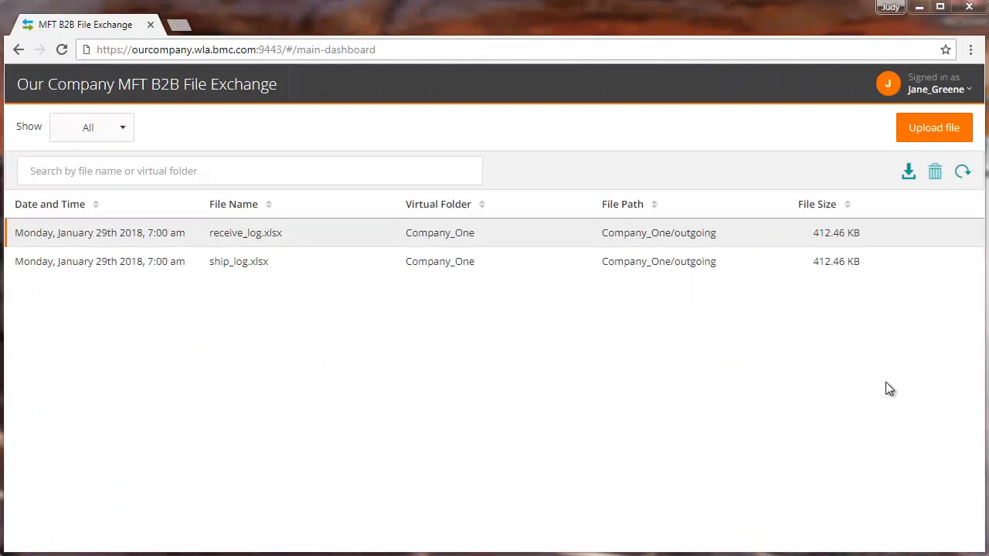
left_click(933, 127)
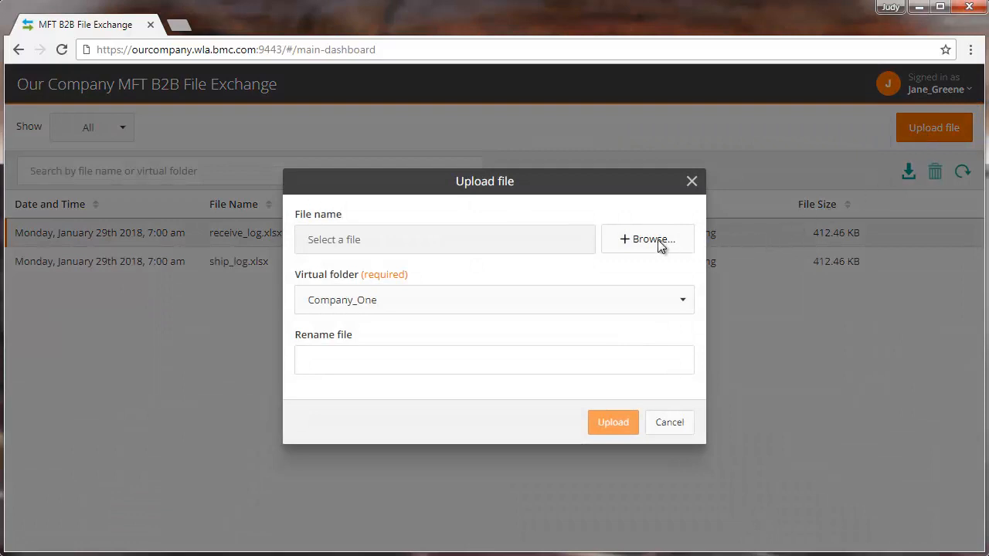
Upload File1.txt with Company_One as the virtual folder.
left_click(647, 238)
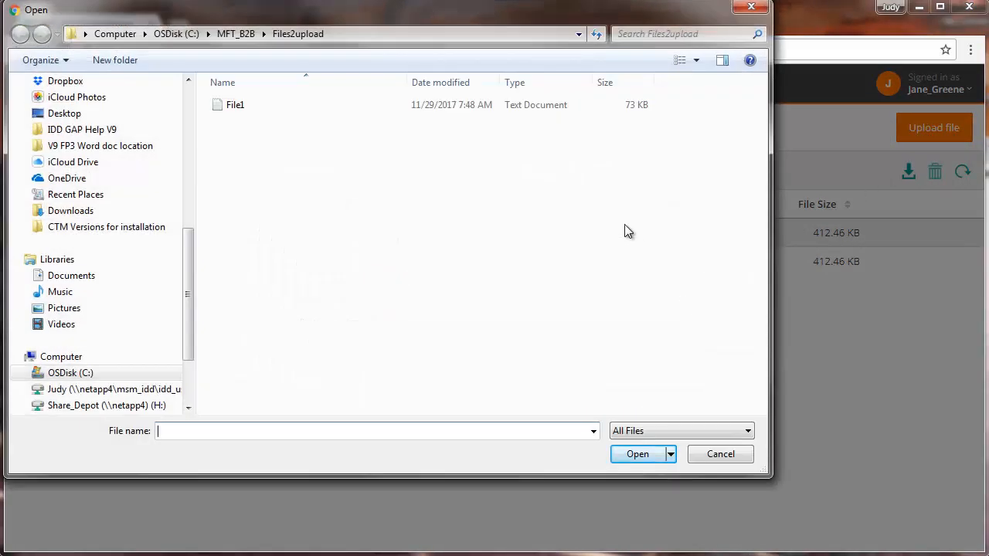
left_click(234, 104)
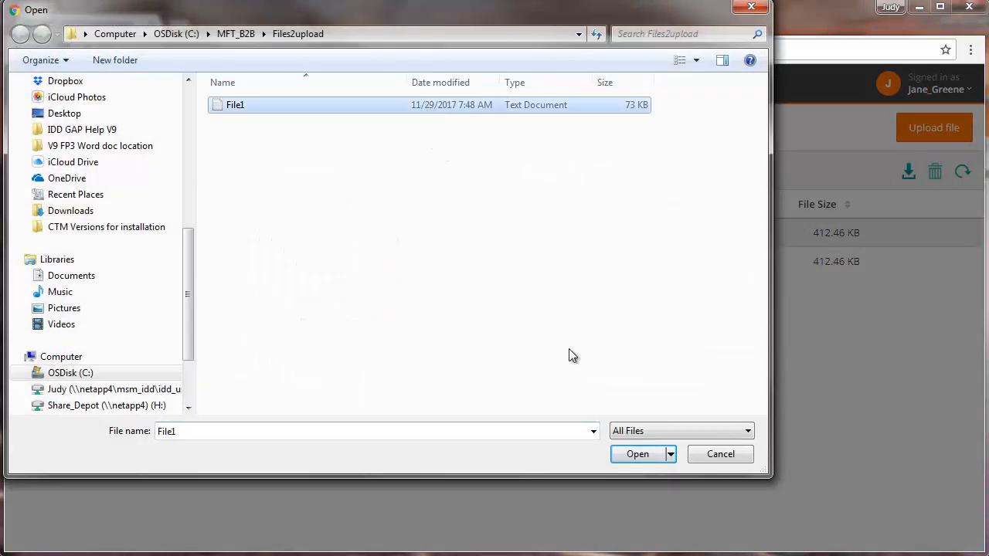
left_click(637, 454)
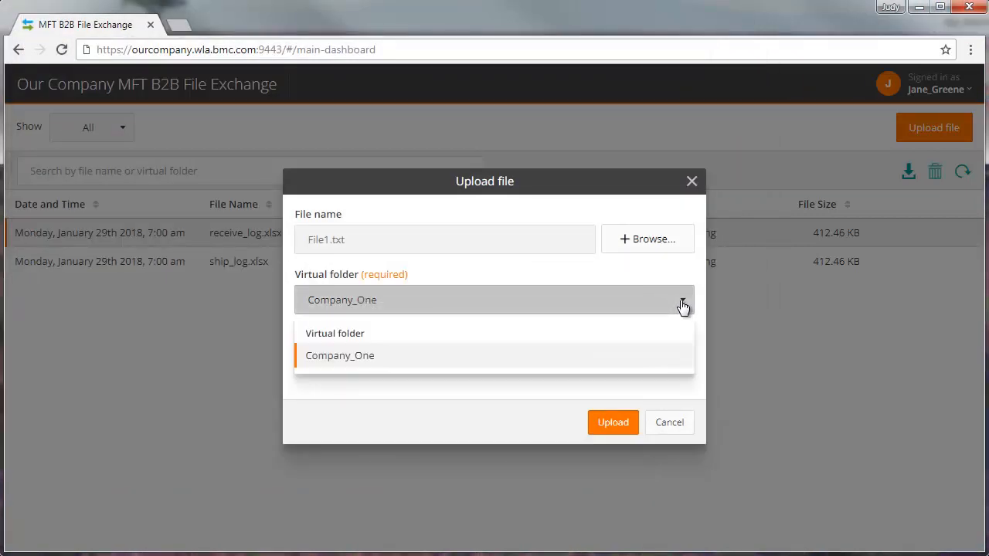
left_click(340, 355)
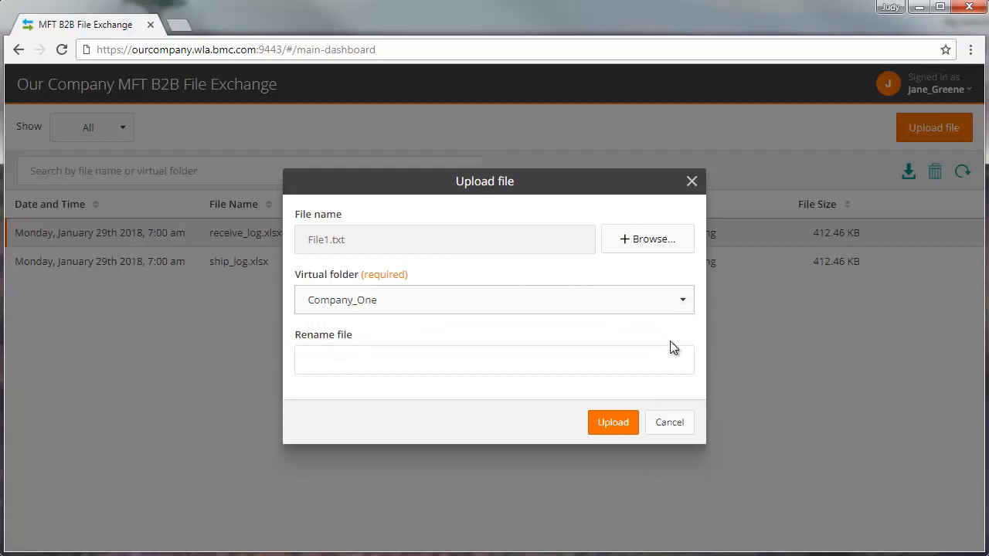
left_click(613, 422)
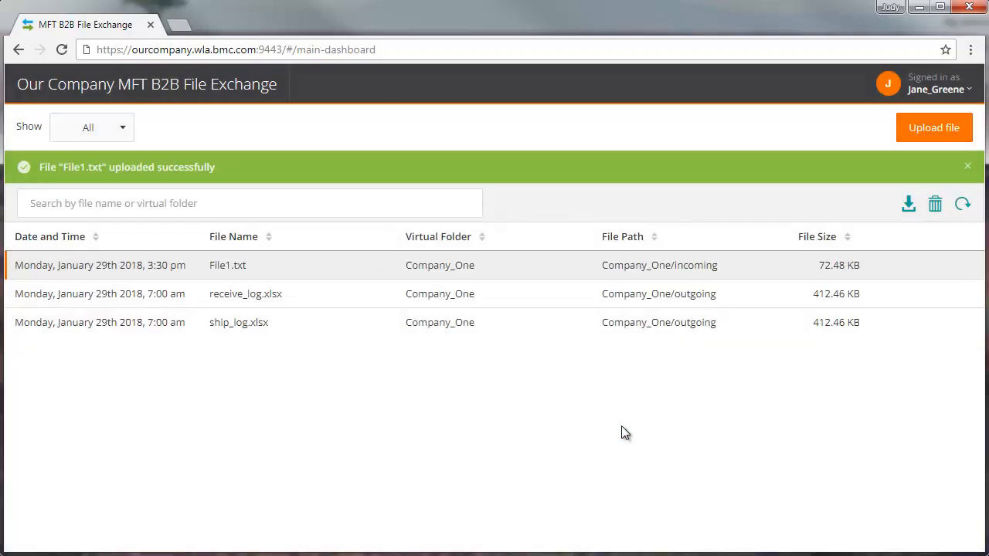